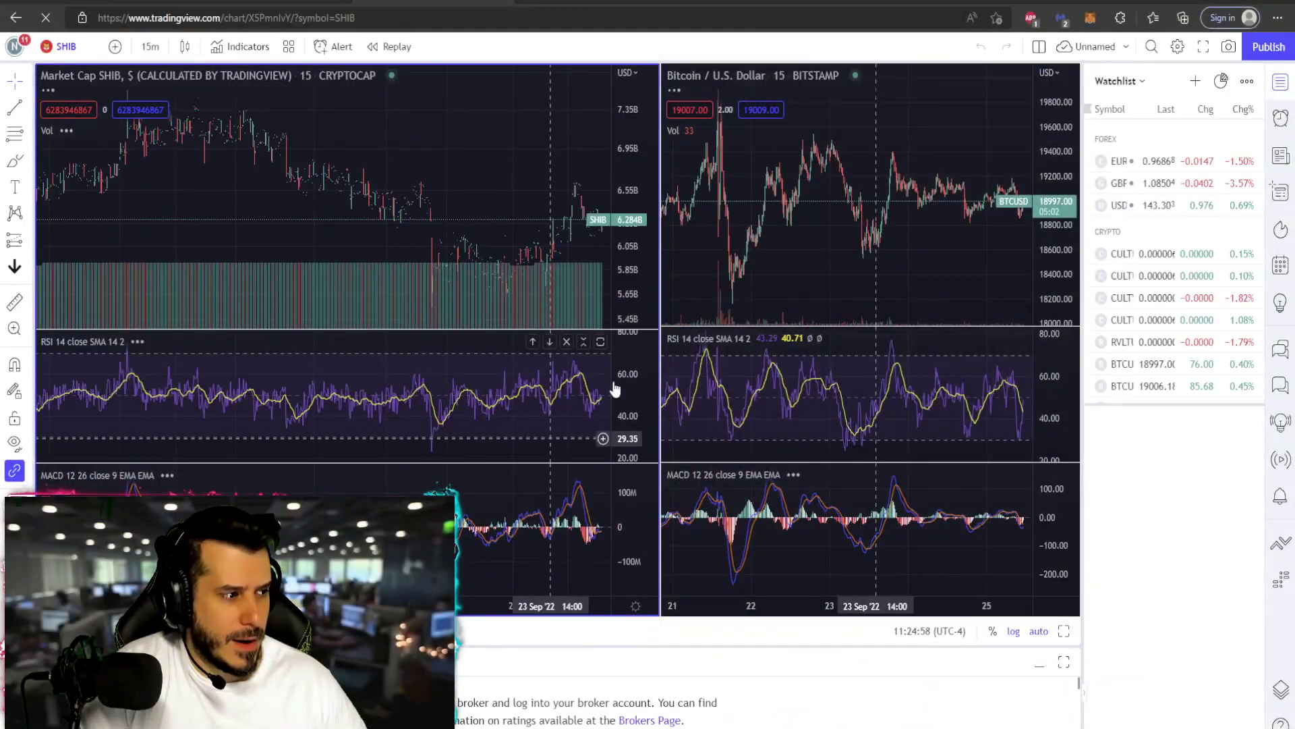
# Step: Load Binance SHIBUSDT on 1-hour candles after trying daily, and pan the price history
pyautogui.click(150, 46)
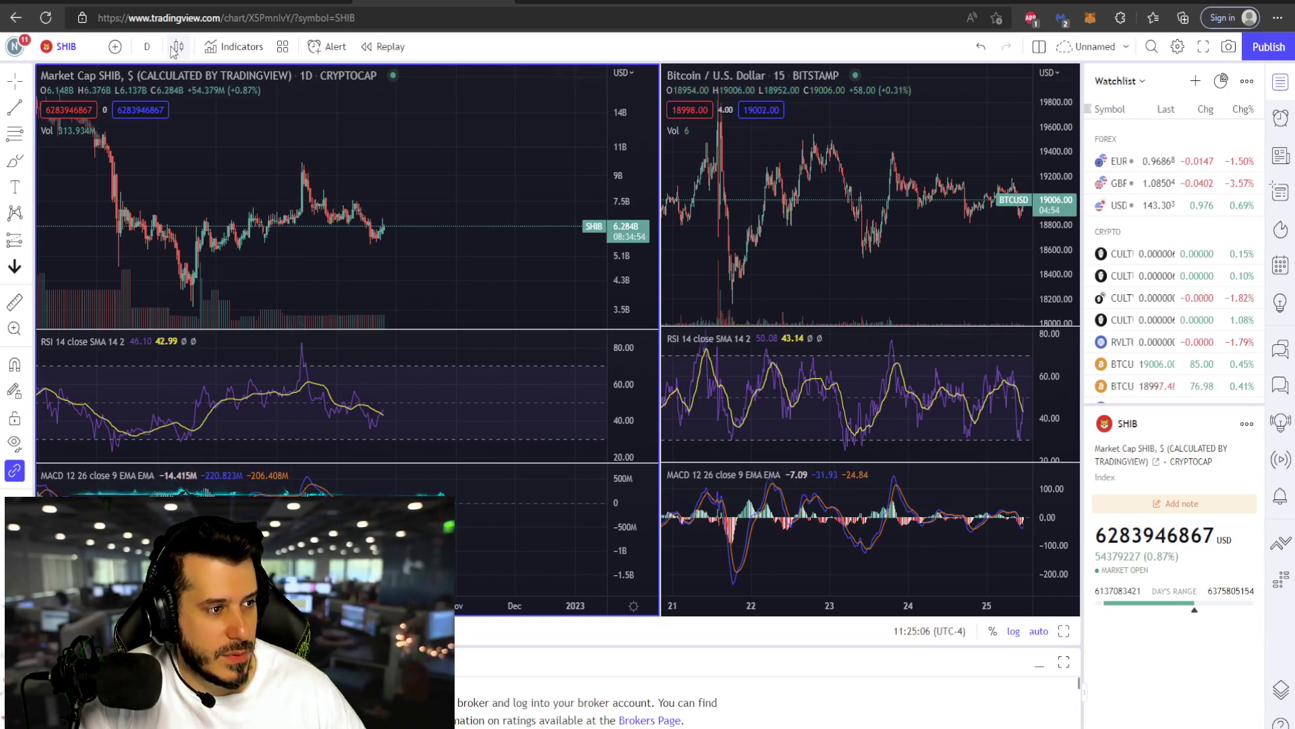
pyautogui.click(145, 46)
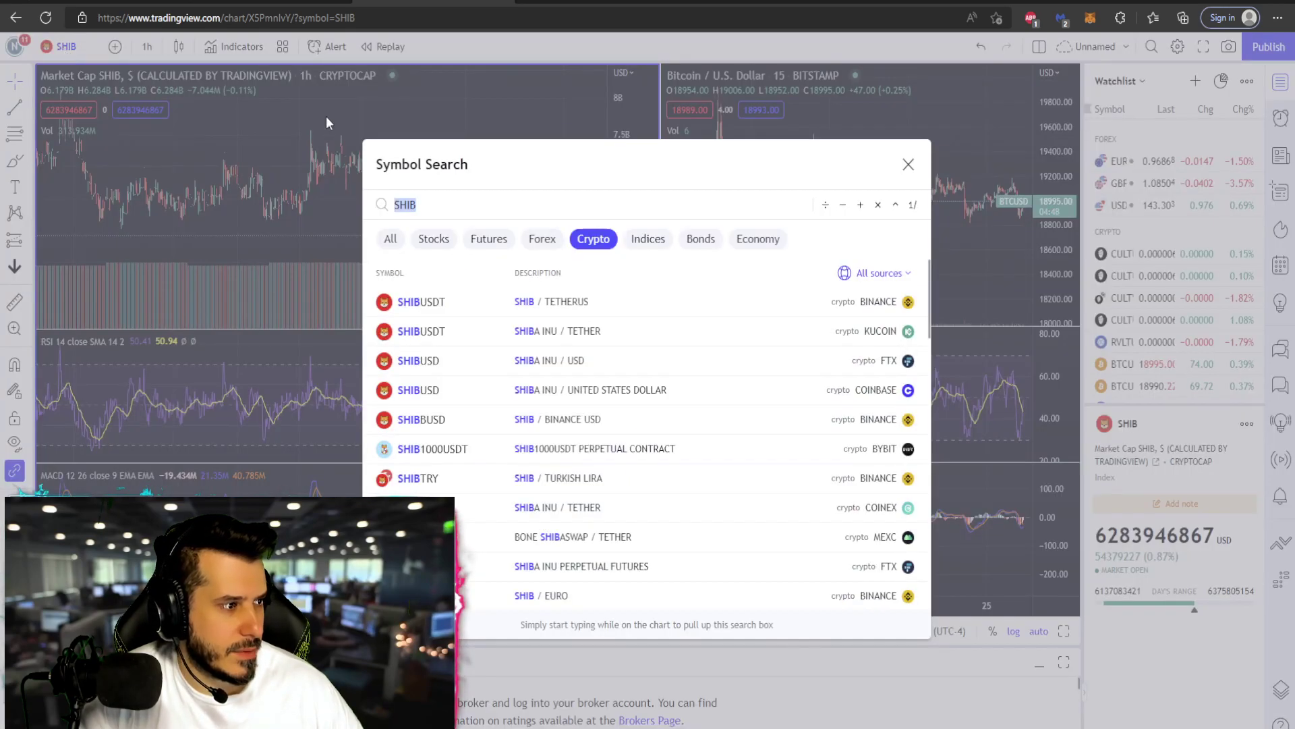
pyautogui.click(421, 301)
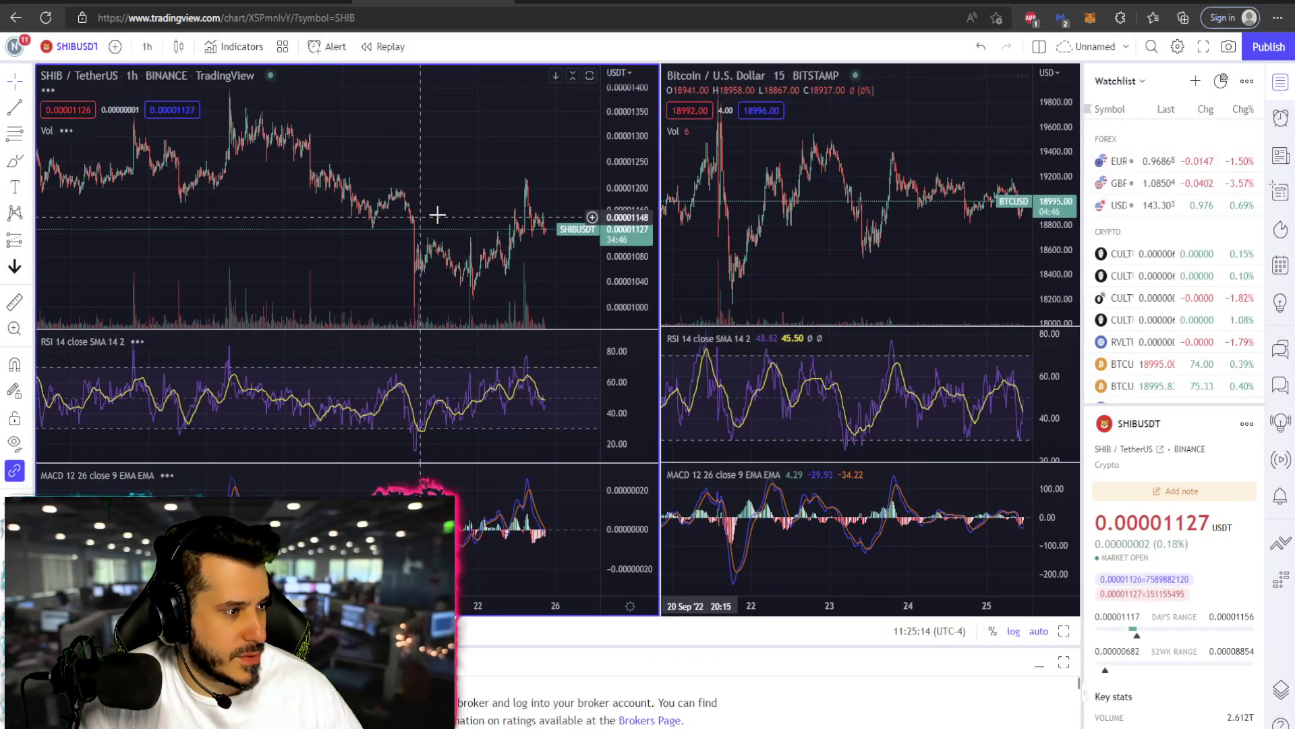
pyautogui.moveTo(437, 215); pyautogui.dragTo(330, 222)
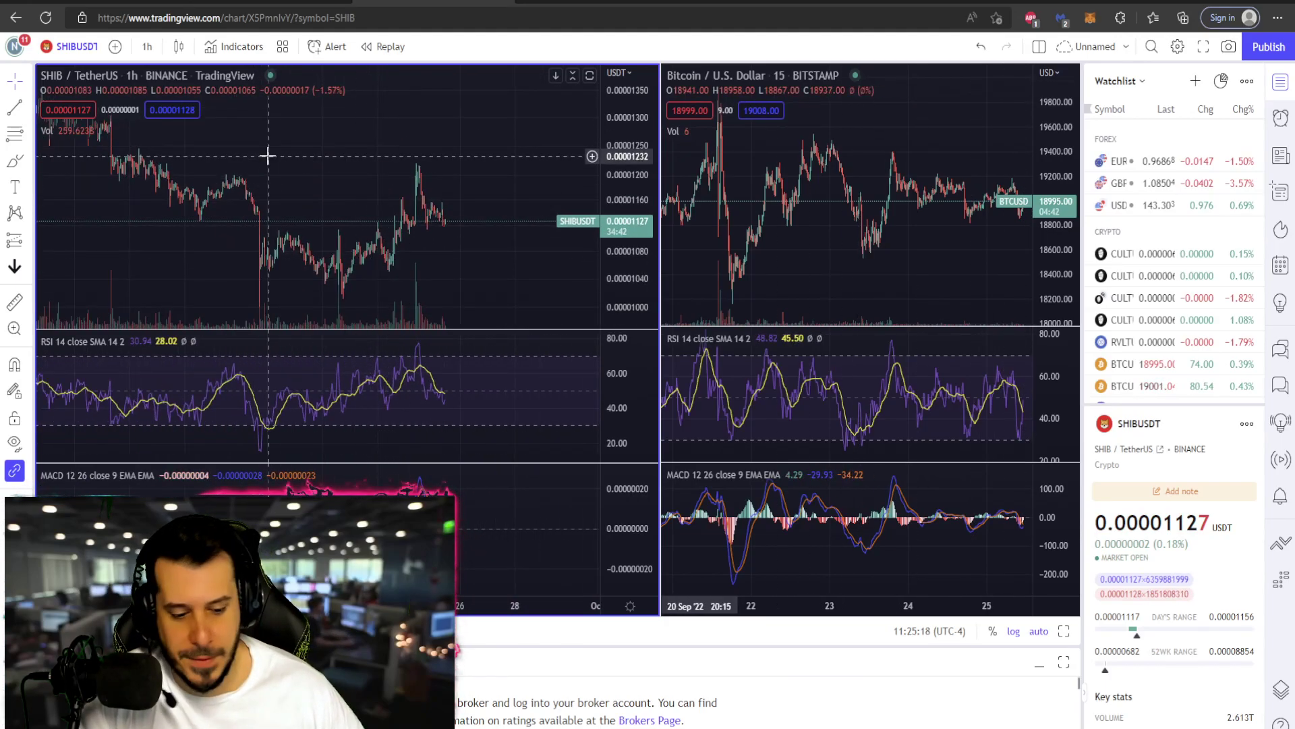
pyautogui.click(1148, 363)
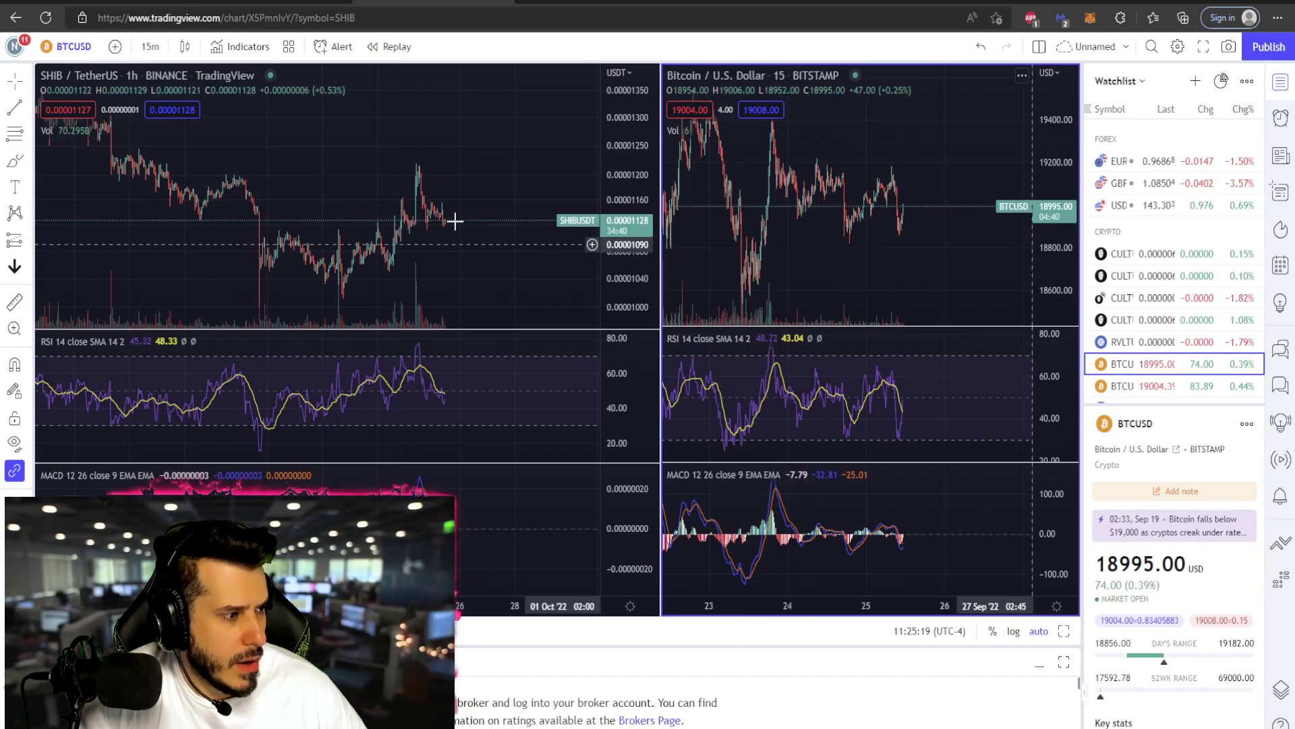
pyautogui.moveTo(415, 225)
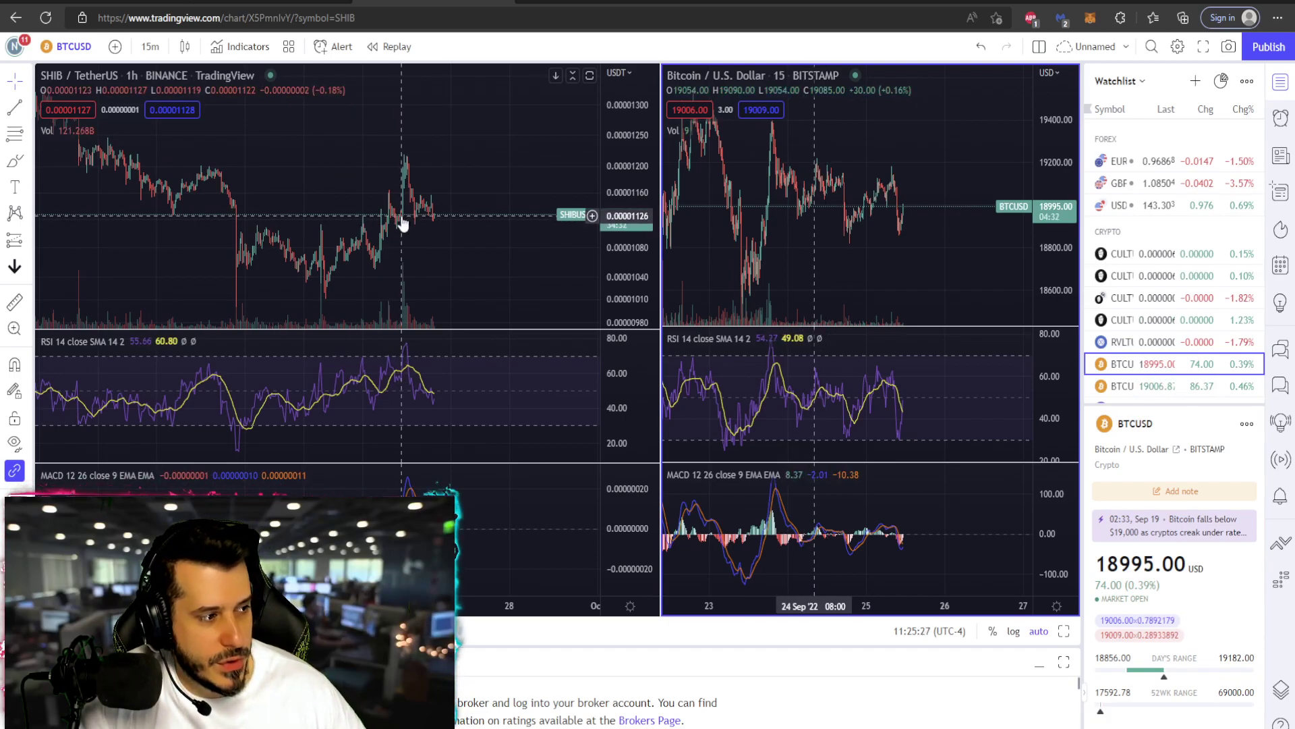
pyautogui.moveTo(406, 157)
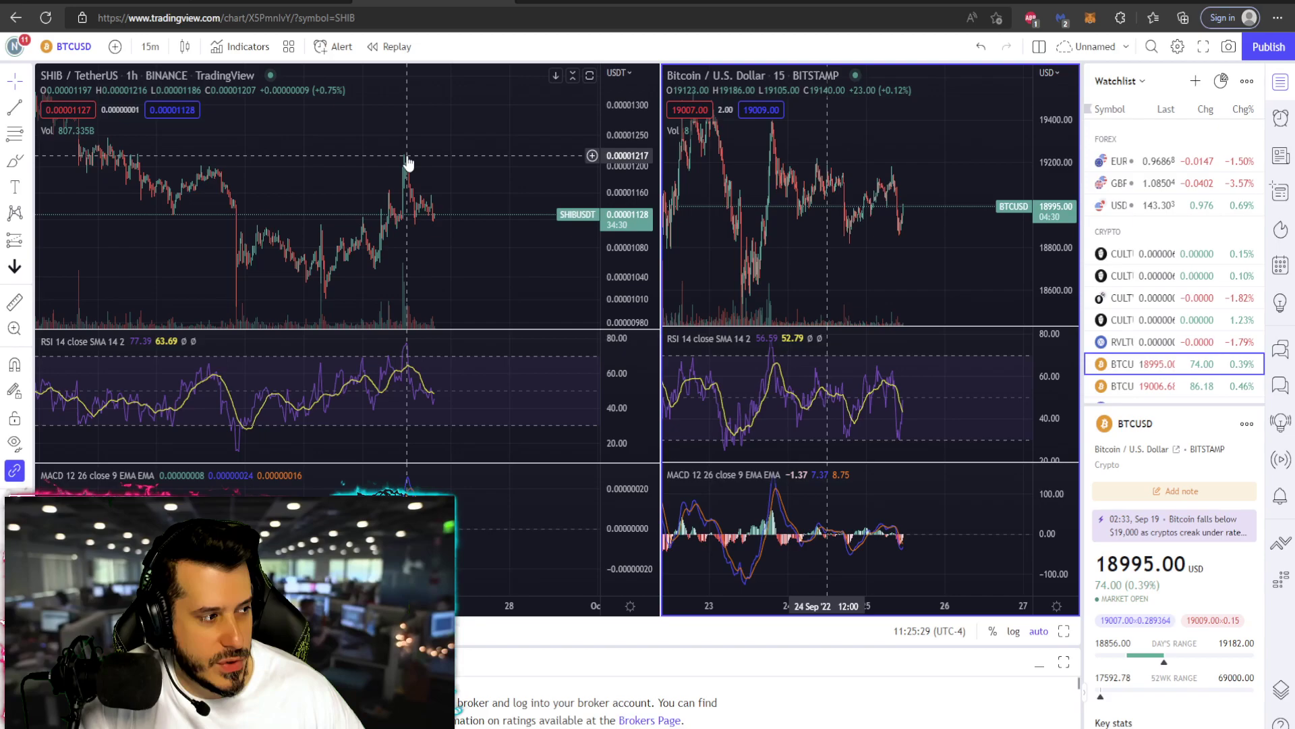
pyautogui.moveTo(388, 230)
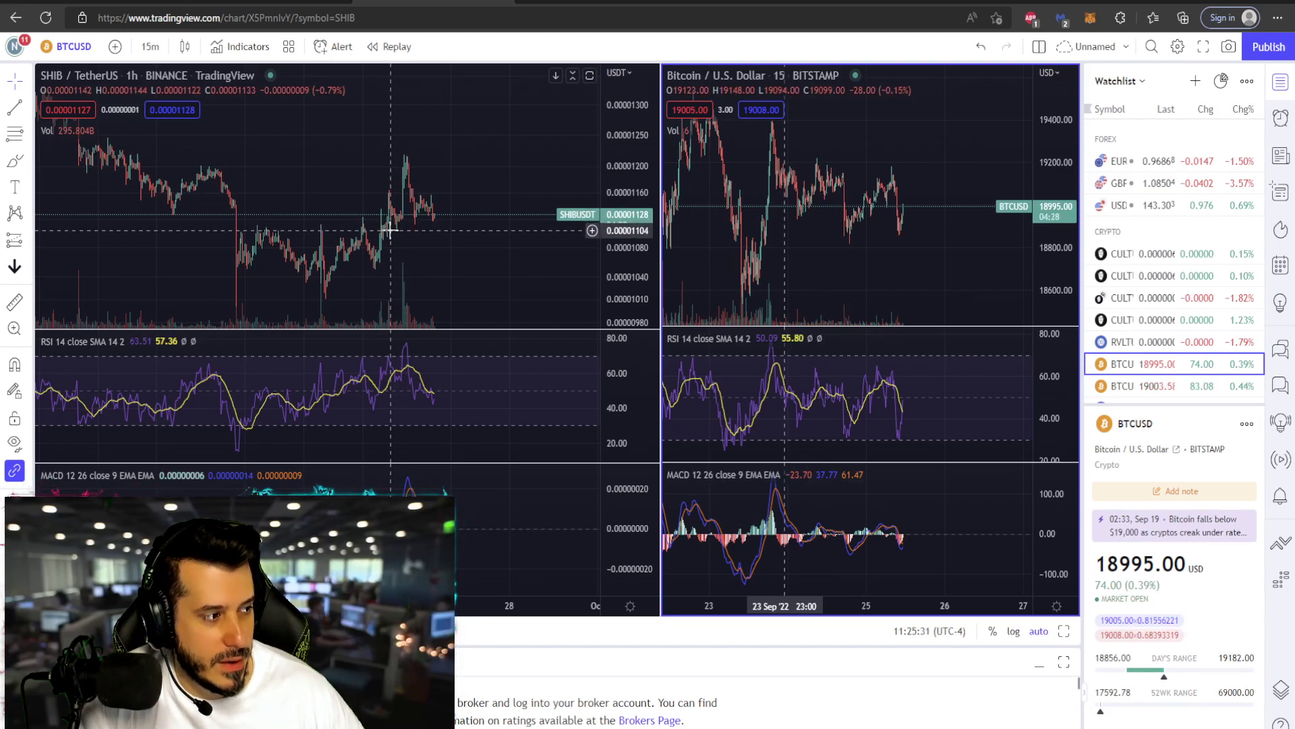
pyautogui.moveTo(404, 179)
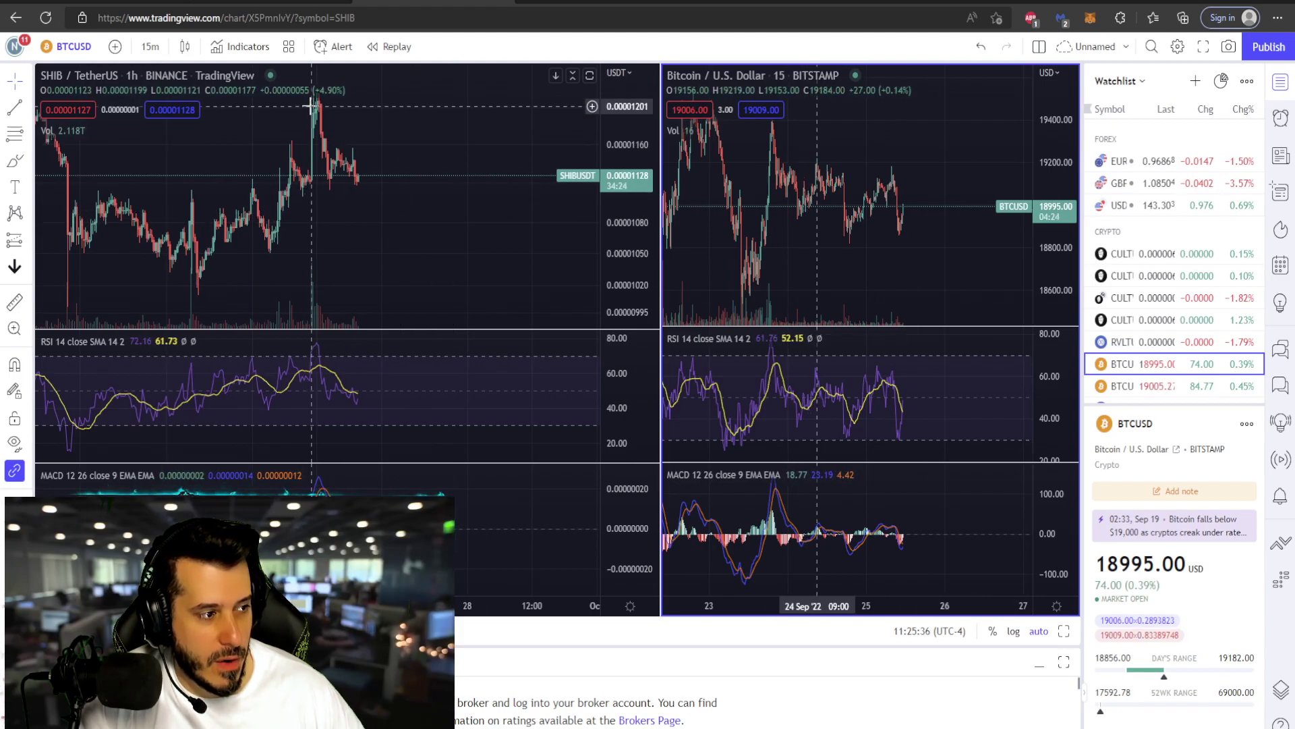
pyautogui.moveTo(367, 167)
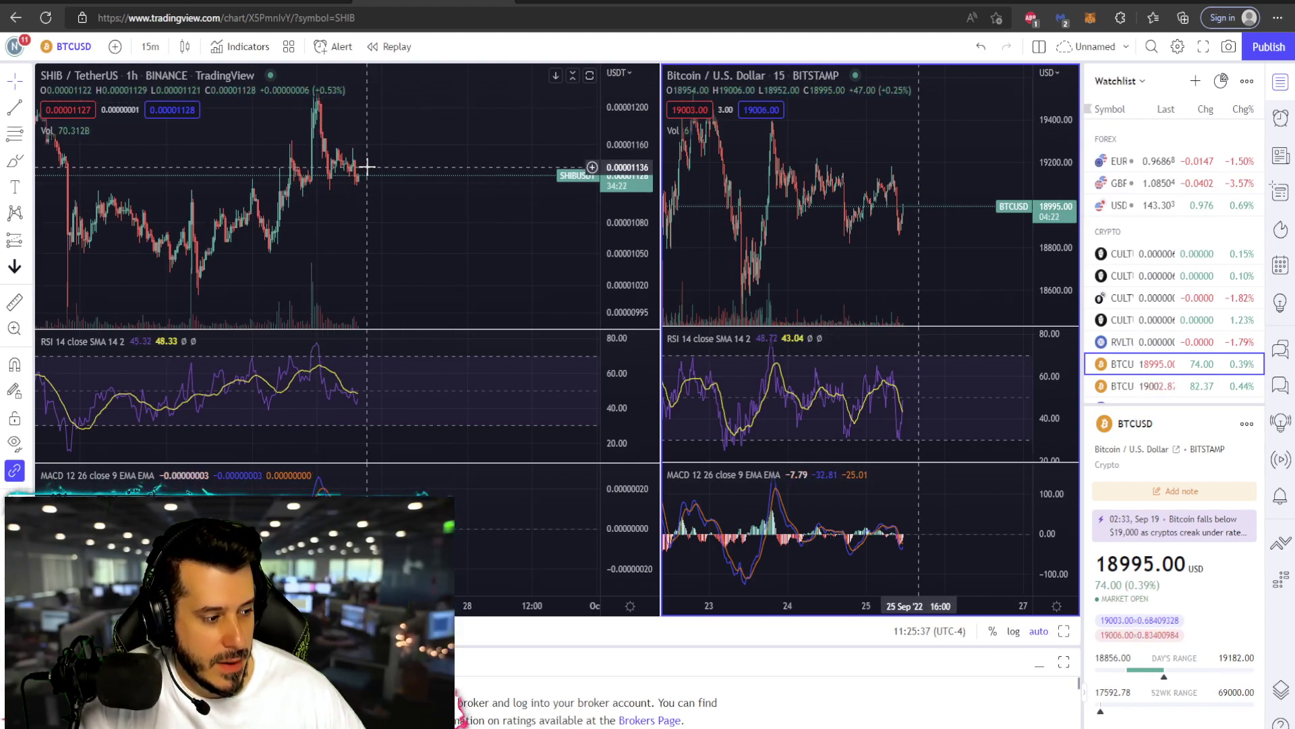
pyautogui.moveTo(318, 116)
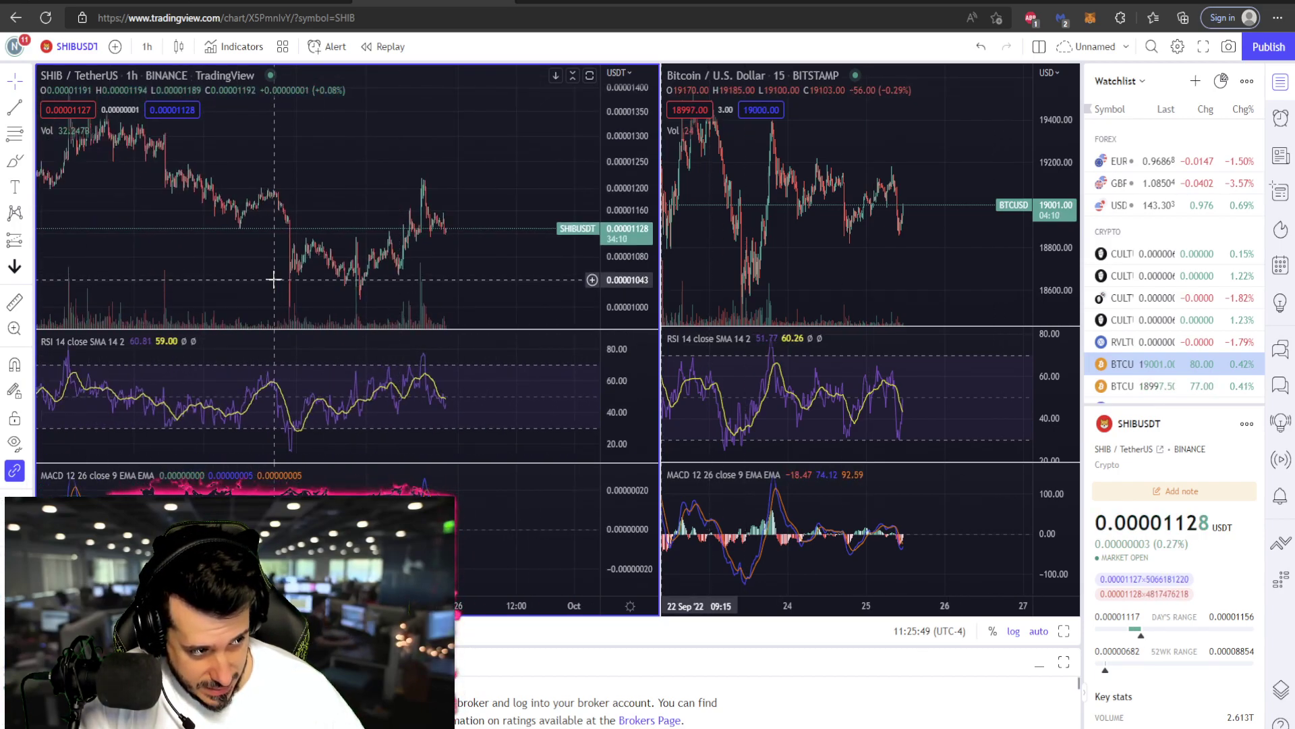
pyautogui.moveTo(292, 286)
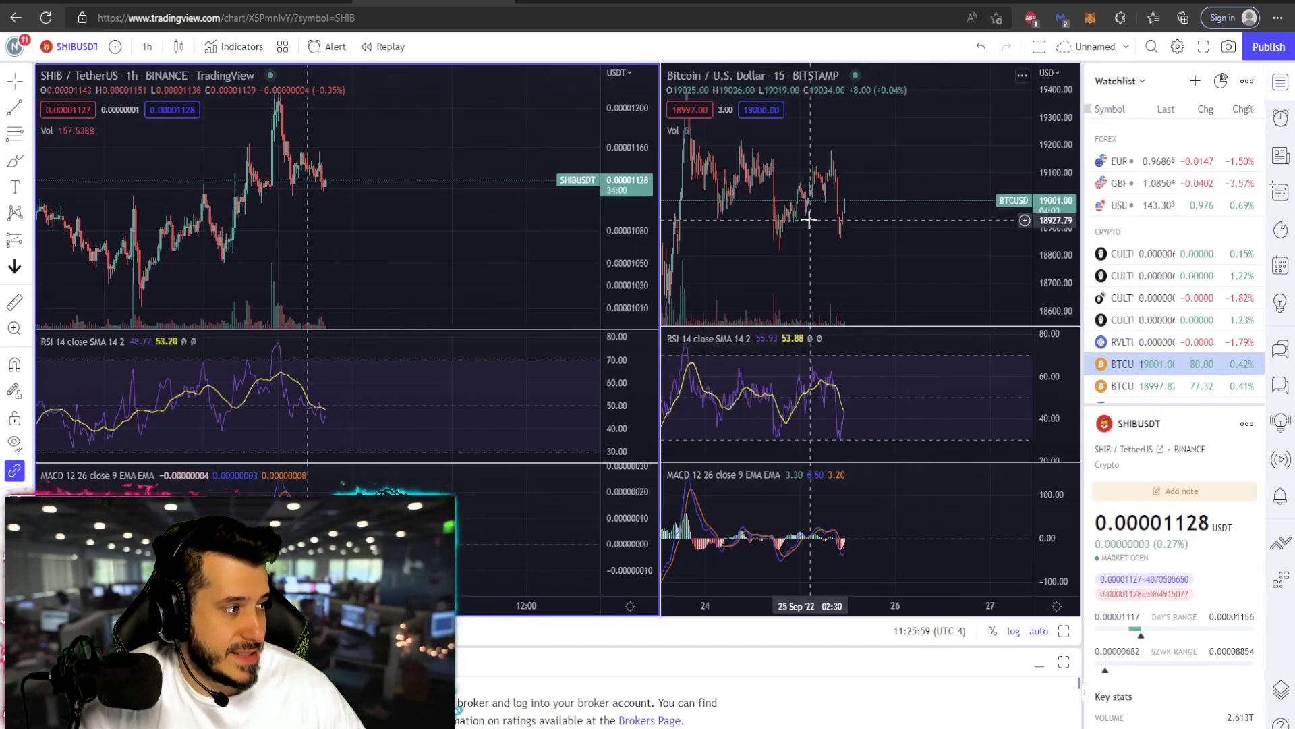
pyautogui.moveTo(814, 176)
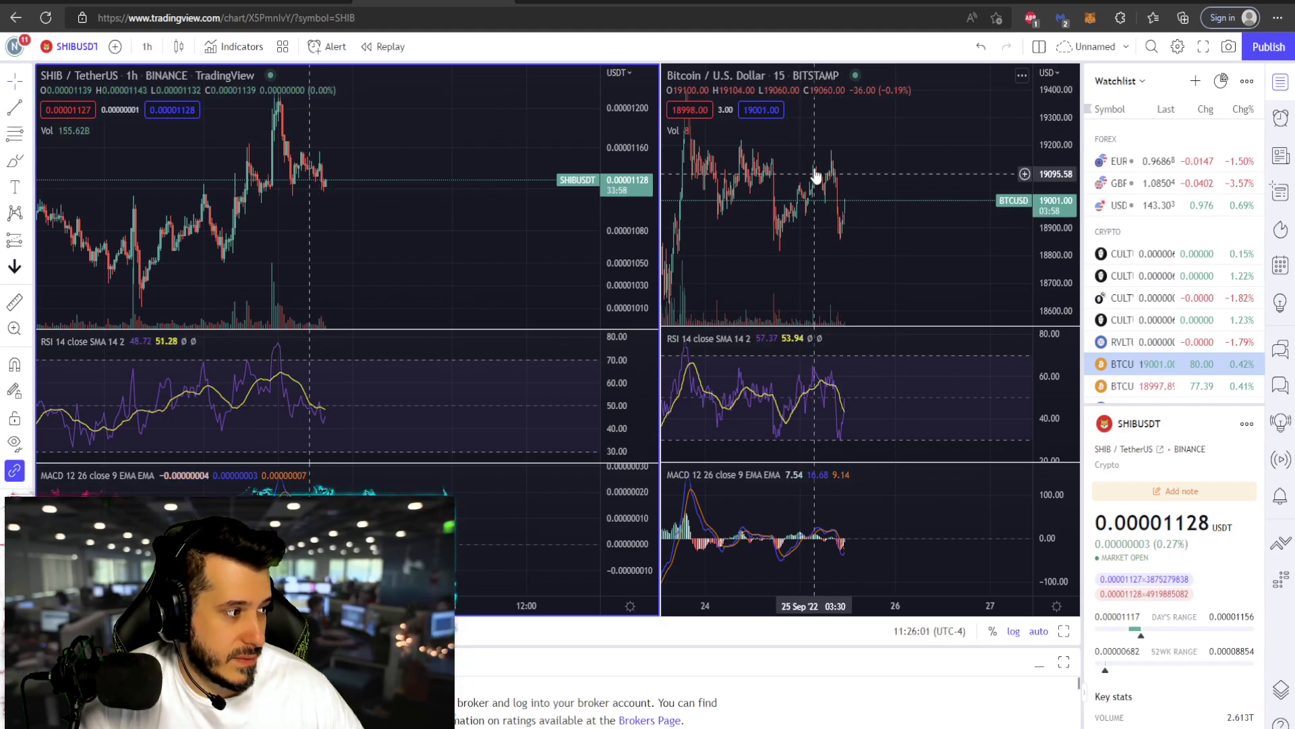
pyautogui.moveTo(852, 229)
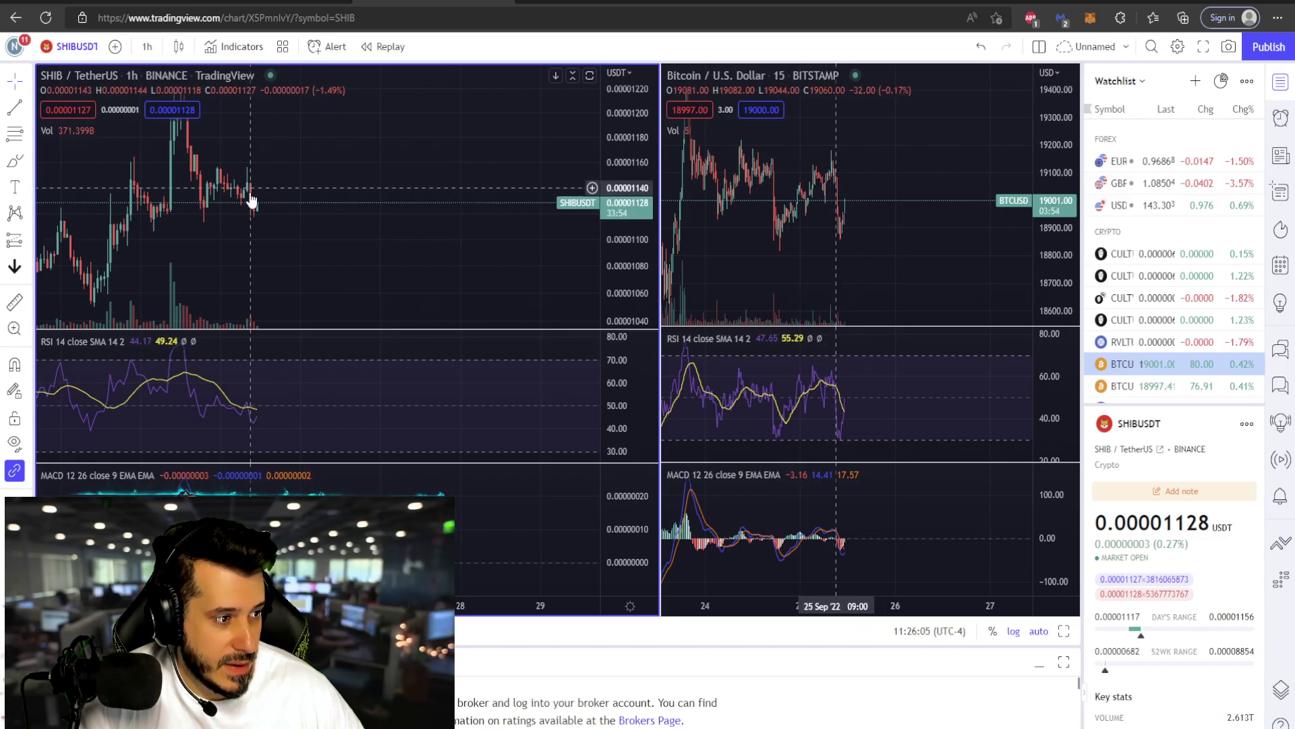
pyautogui.moveTo(822, 186)
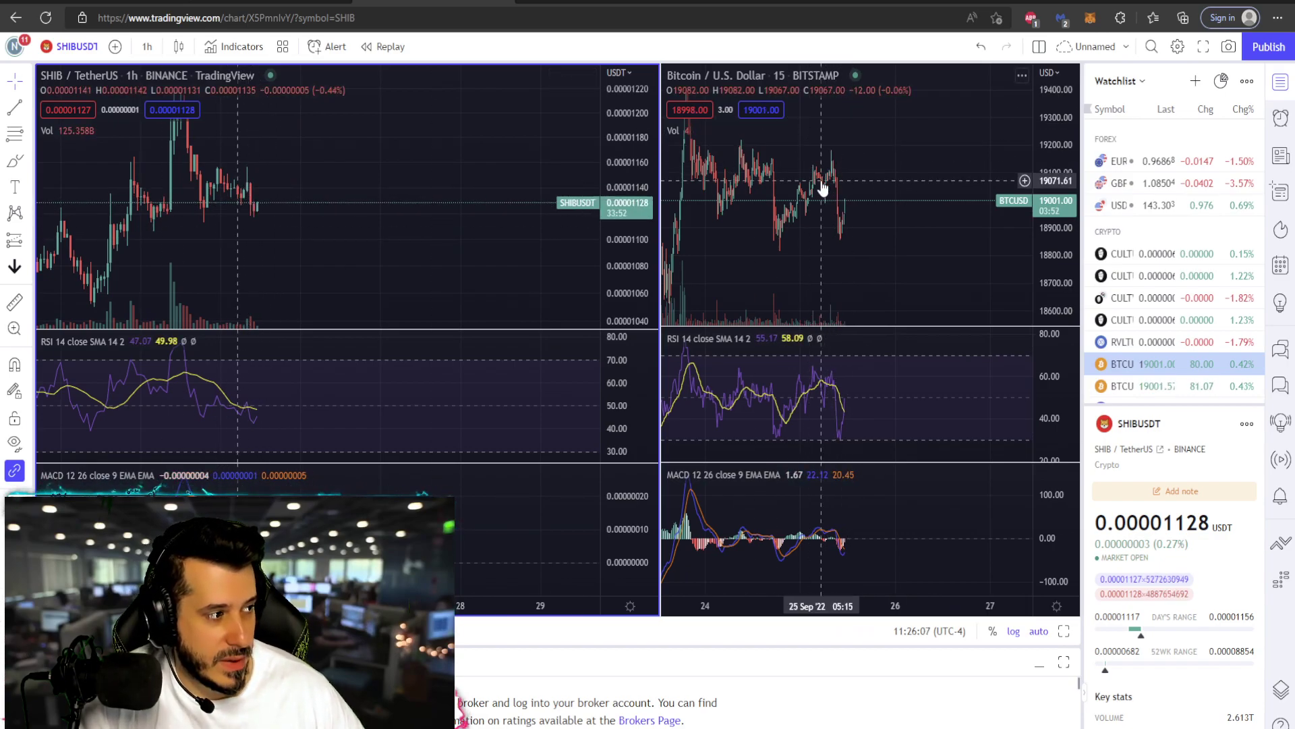
pyautogui.moveTo(841, 223)
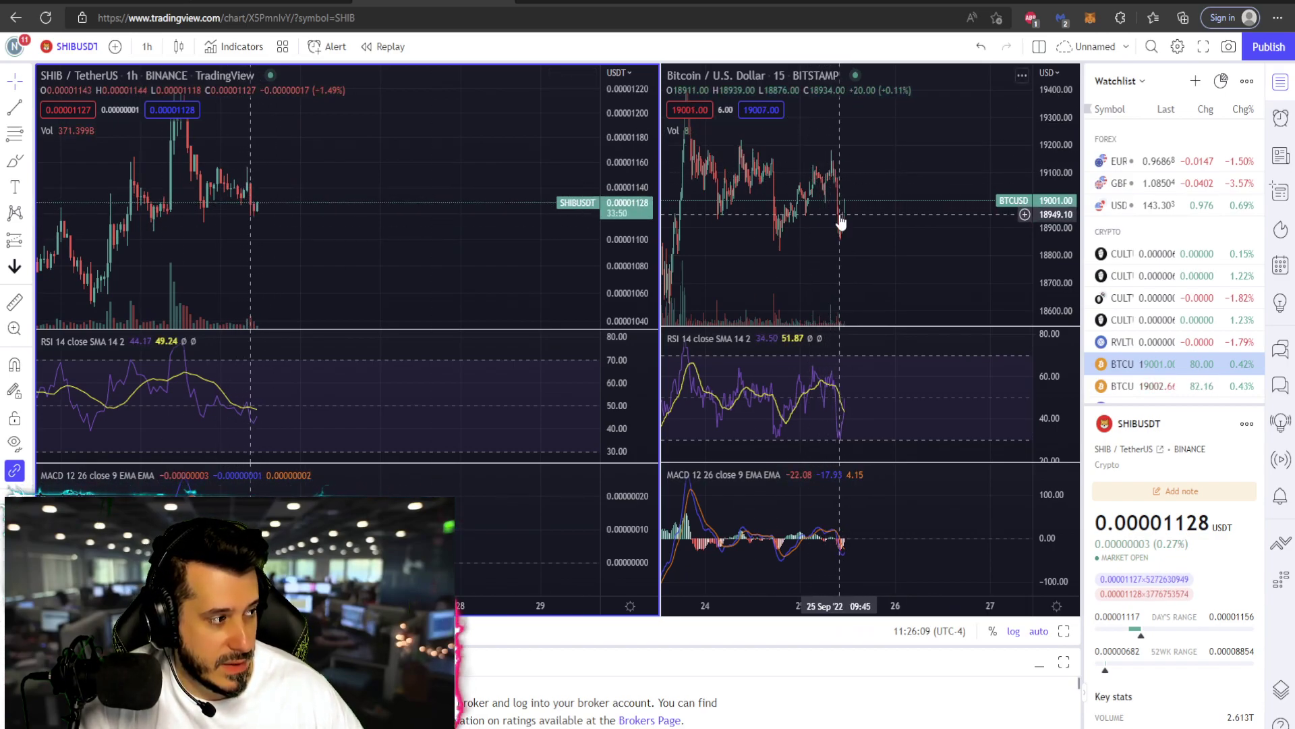
pyautogui.moveTo(838, 167)
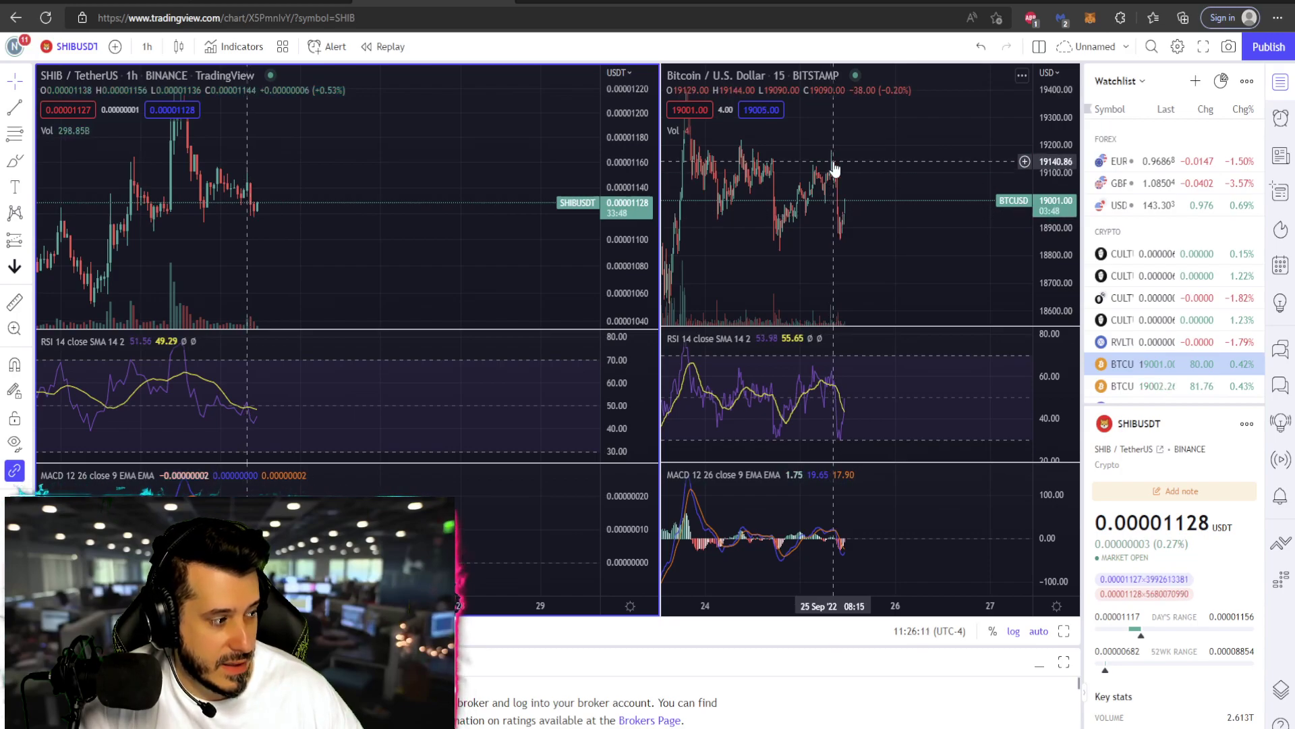
pyautogui.moveTo(252, 192)
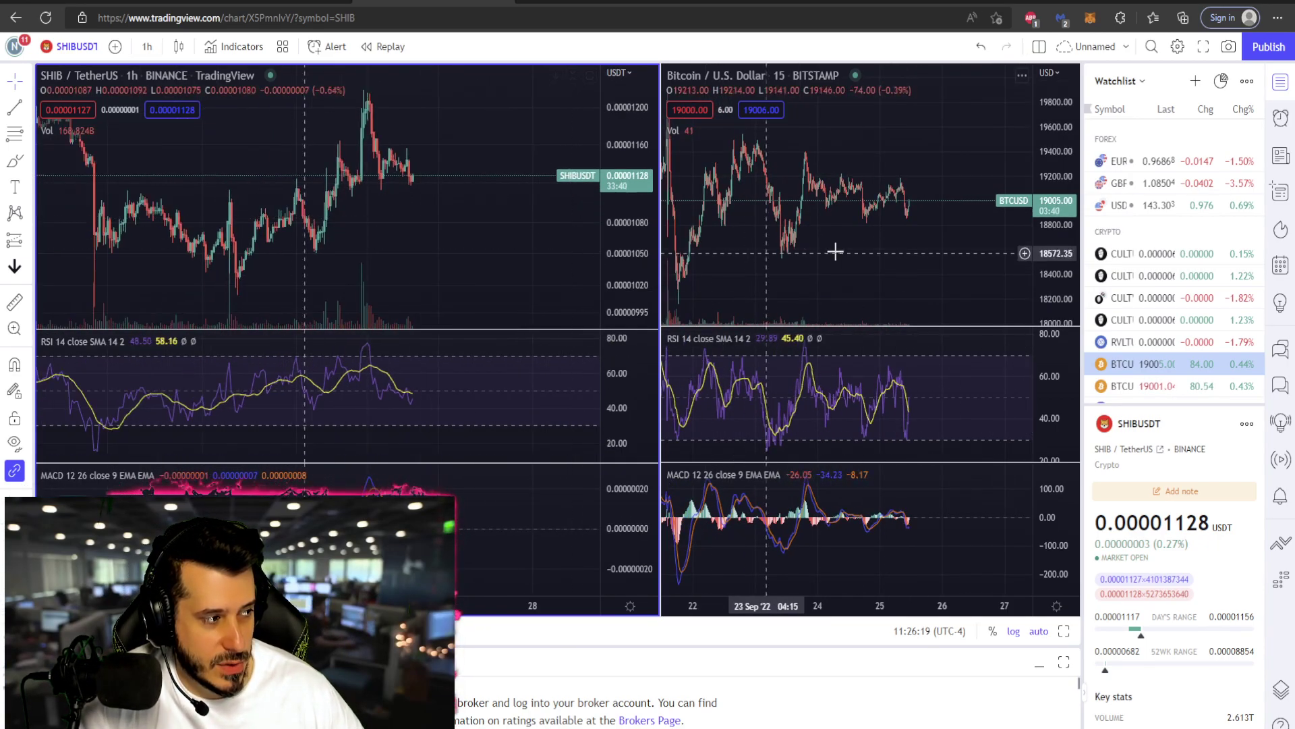
pyautogui.moveTo(654, 273)
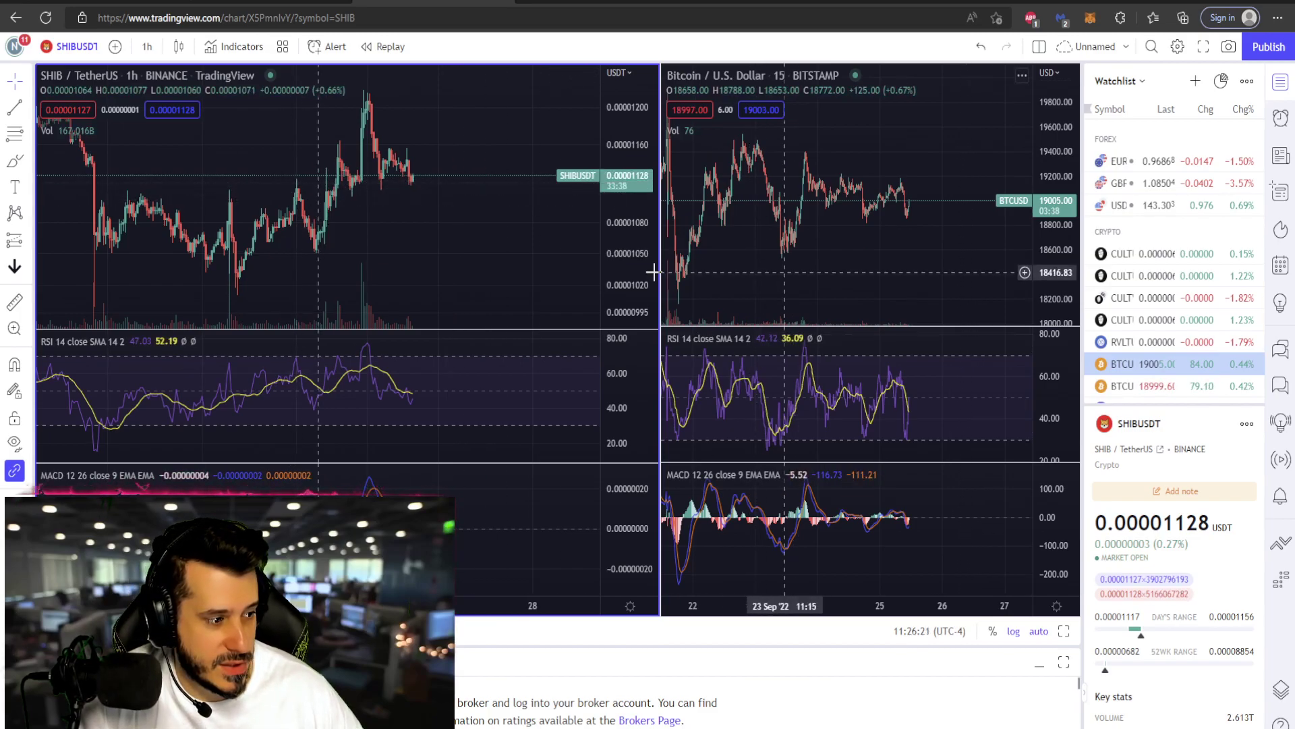
pyautogui.moveTo(366, 397)
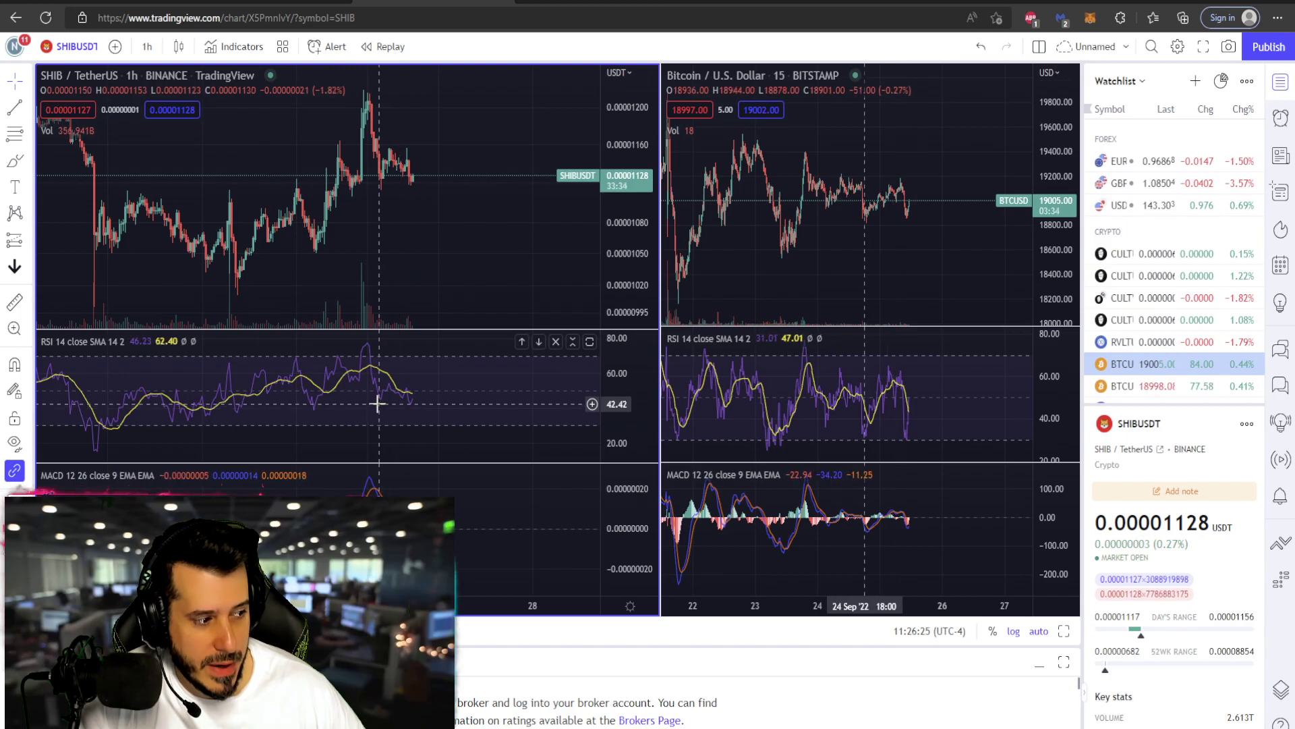
pyautogui.moveTo(428, 414)
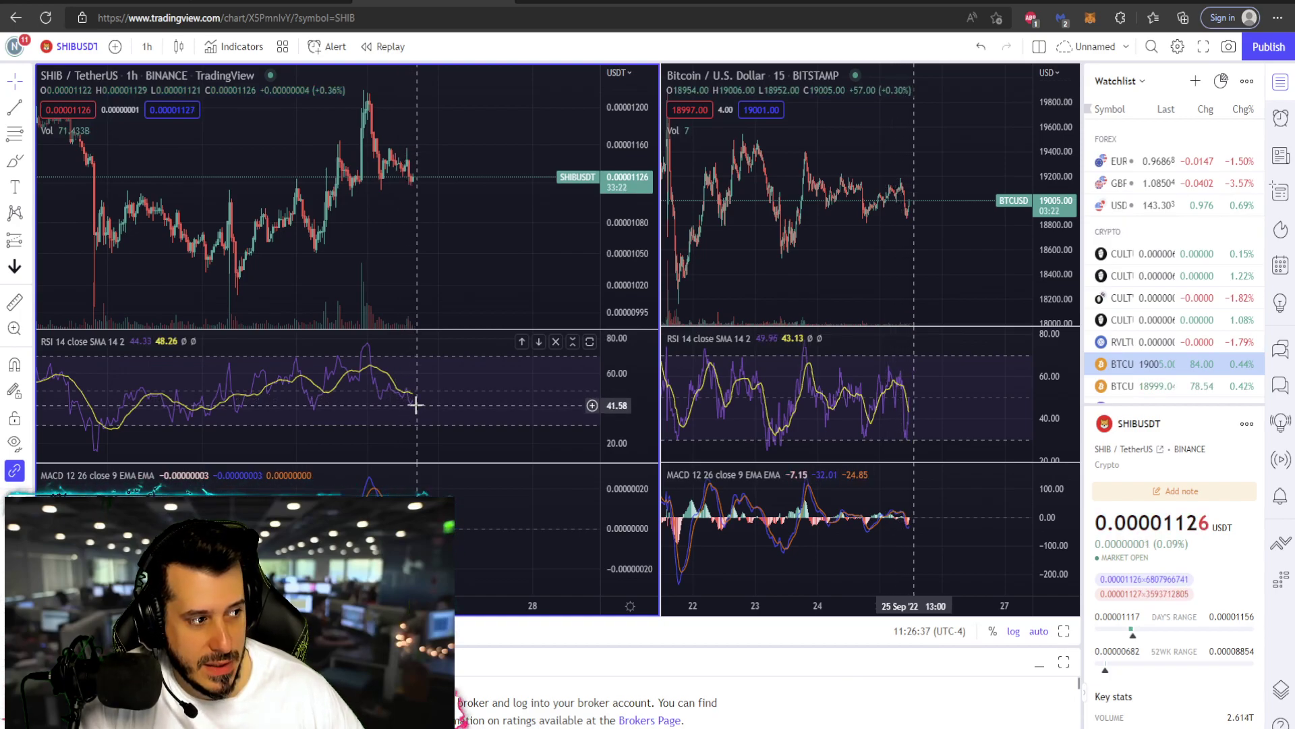
pyautogui.moveTo(589, 389)
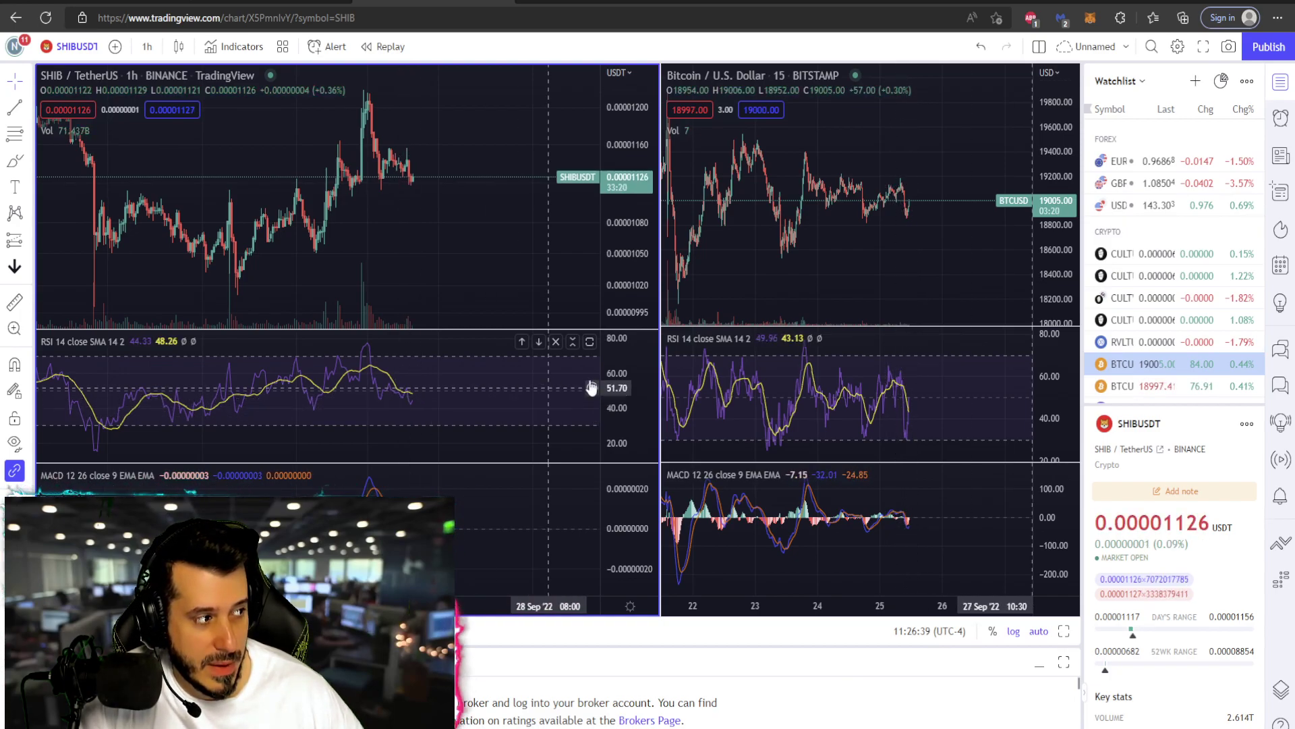
pyautogui.moveTo(956, 405)
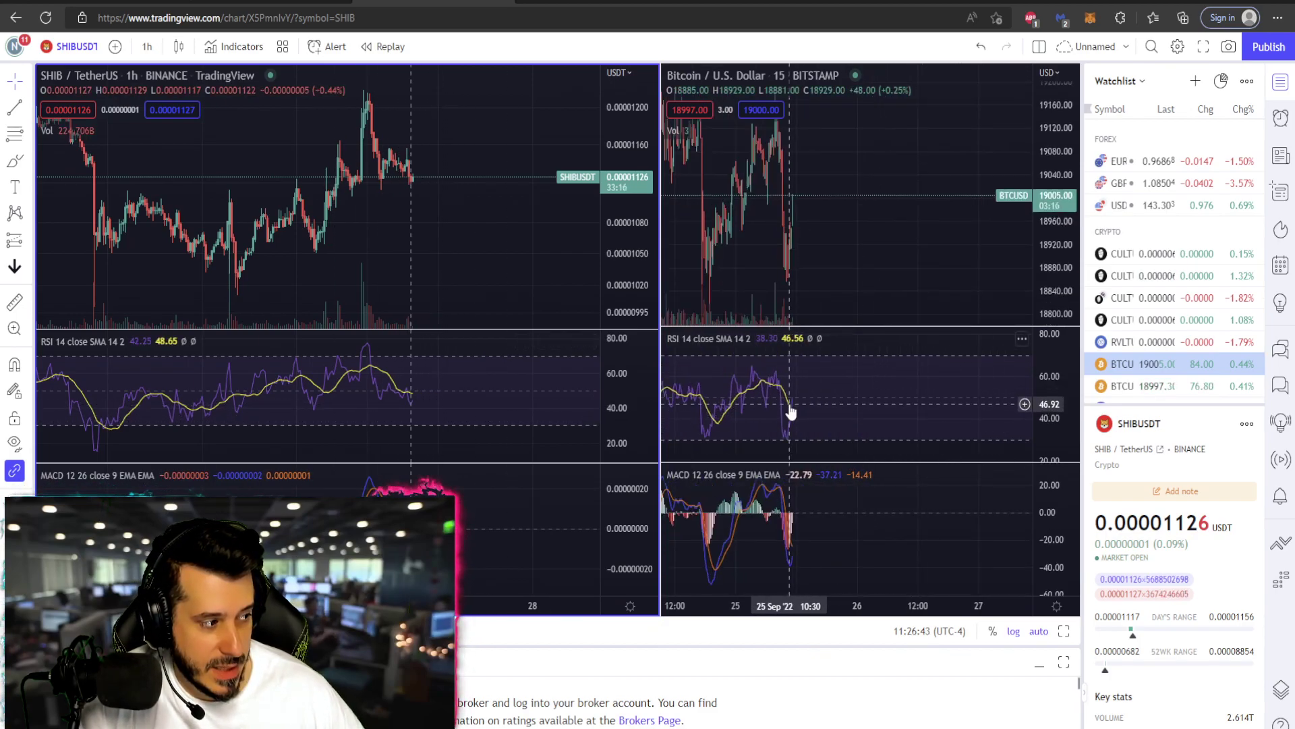
pyautogui.moveTo(425, 409)
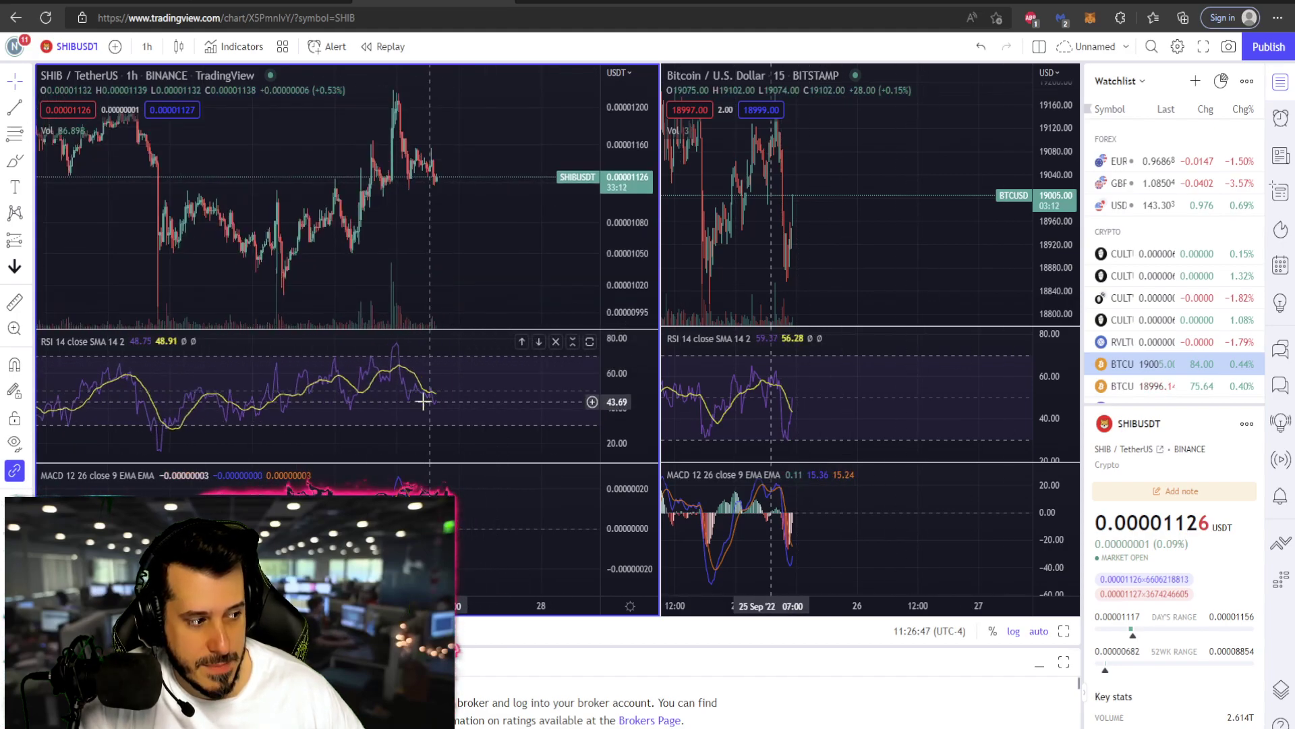
pyautogui.moveTo(507, 370)
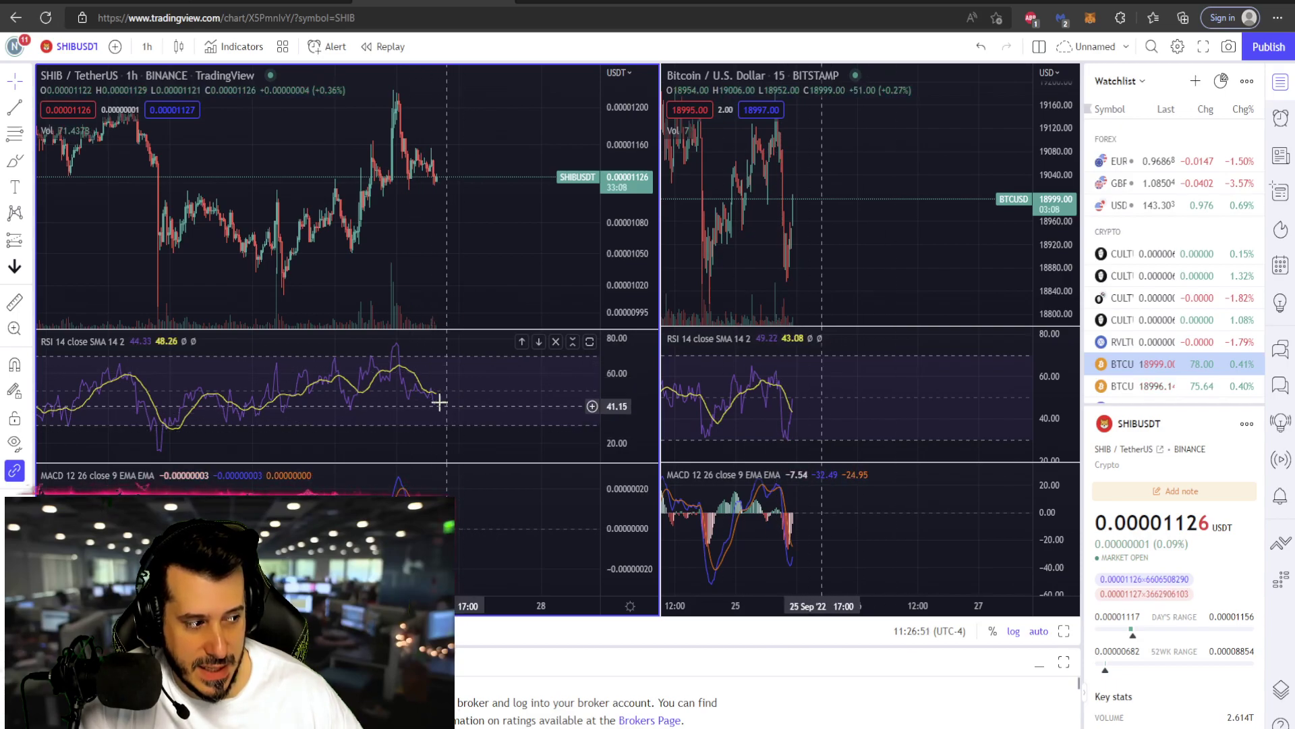
pyautogui.moveTo(797, 363)
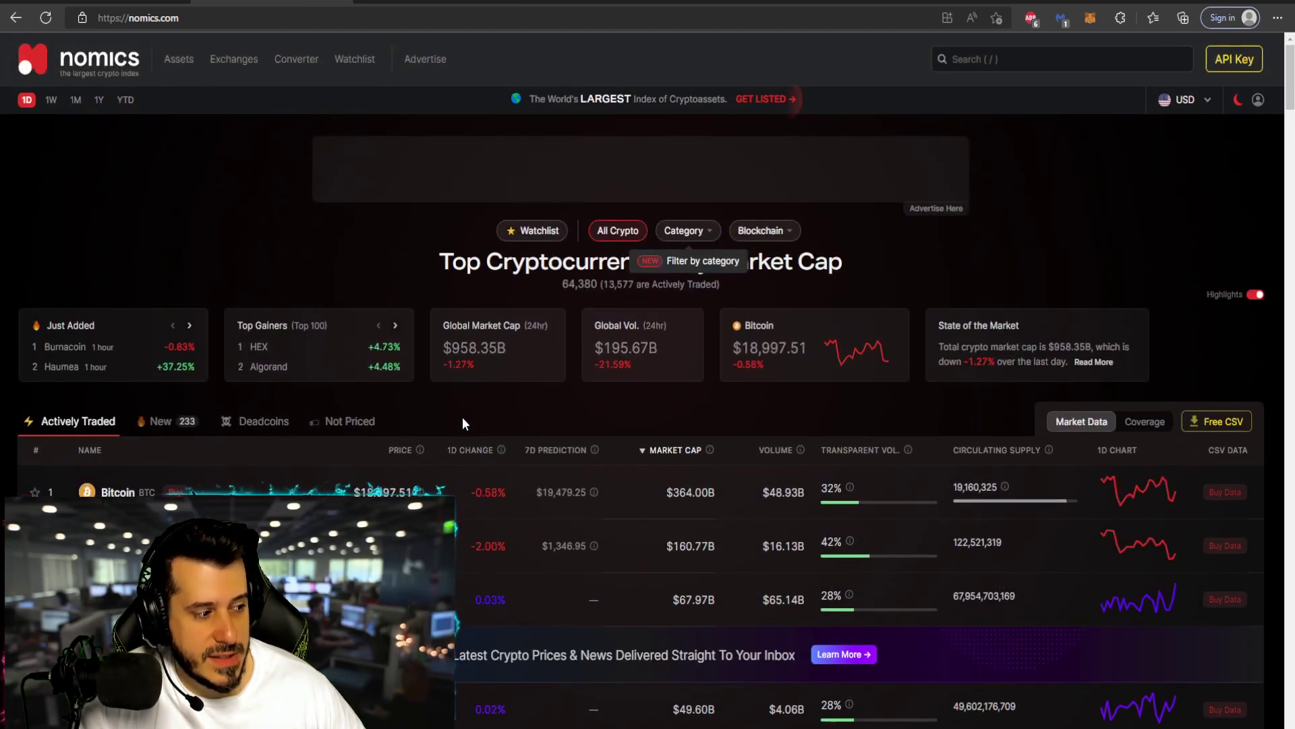
# Step: Scroll the Nomics market-cap ranking to locate Shiba Inu at rank 14 with $6.32B
pyautogui.scroll(-3)
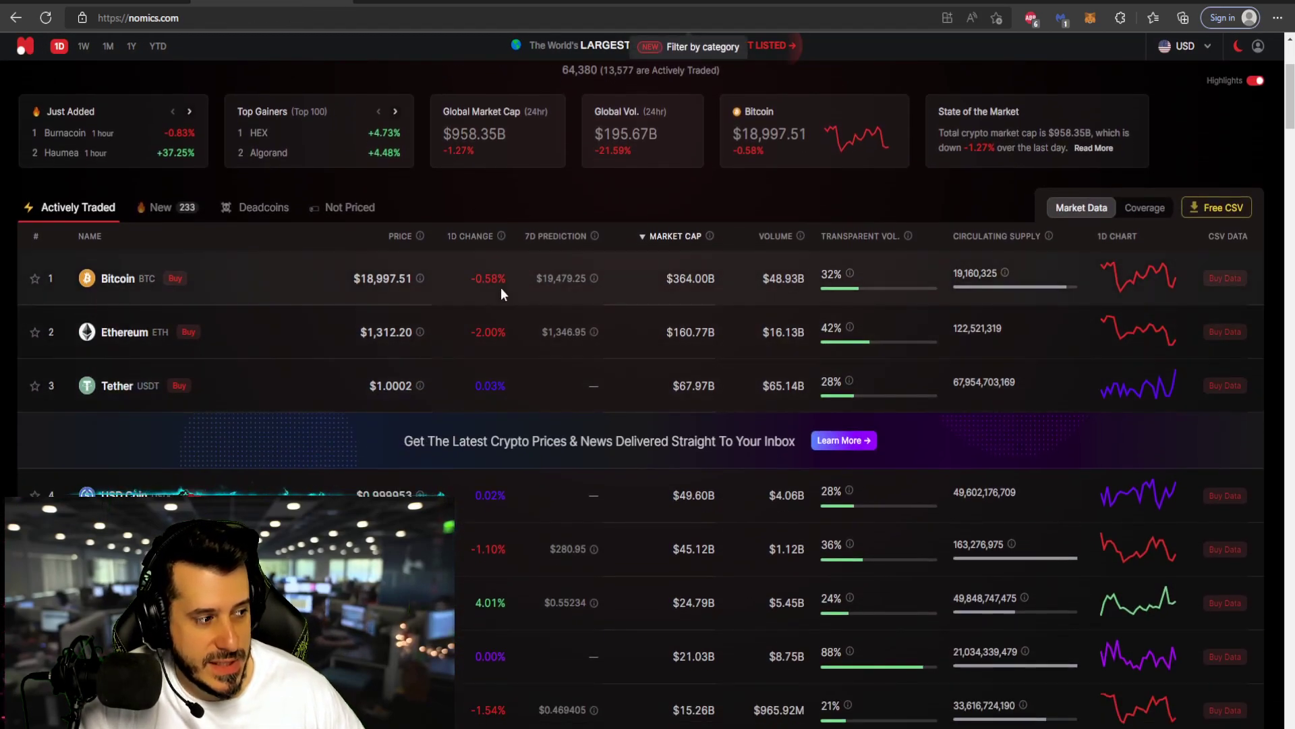
pyautogui.scroll(-3)
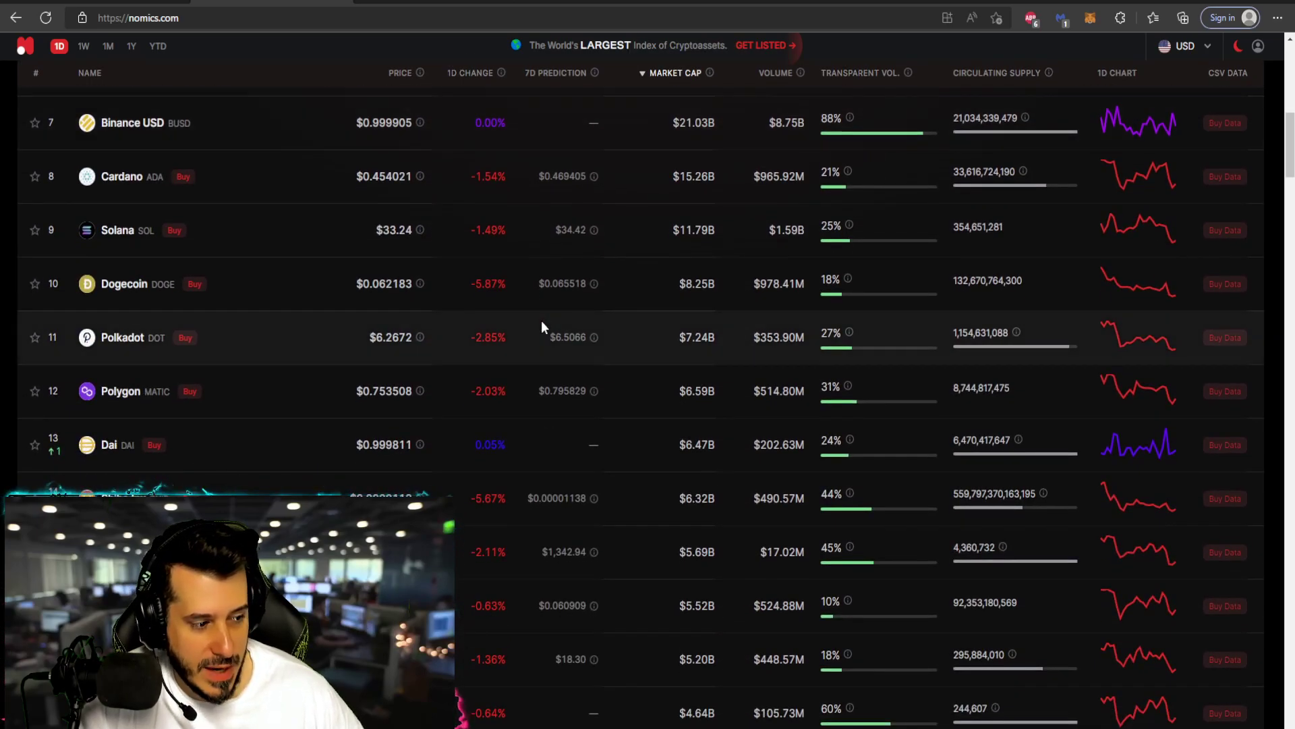
pyautogui.scroll(-3)
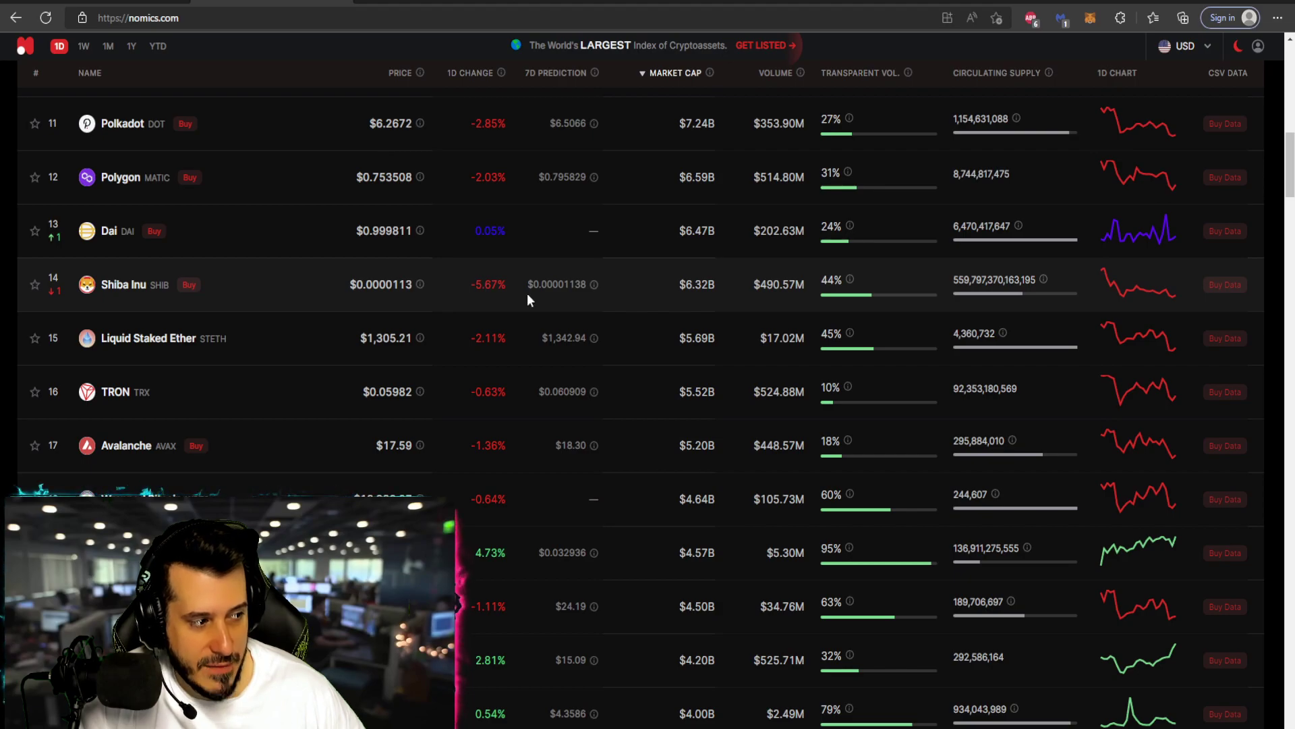
pyautogui.scroll(3)
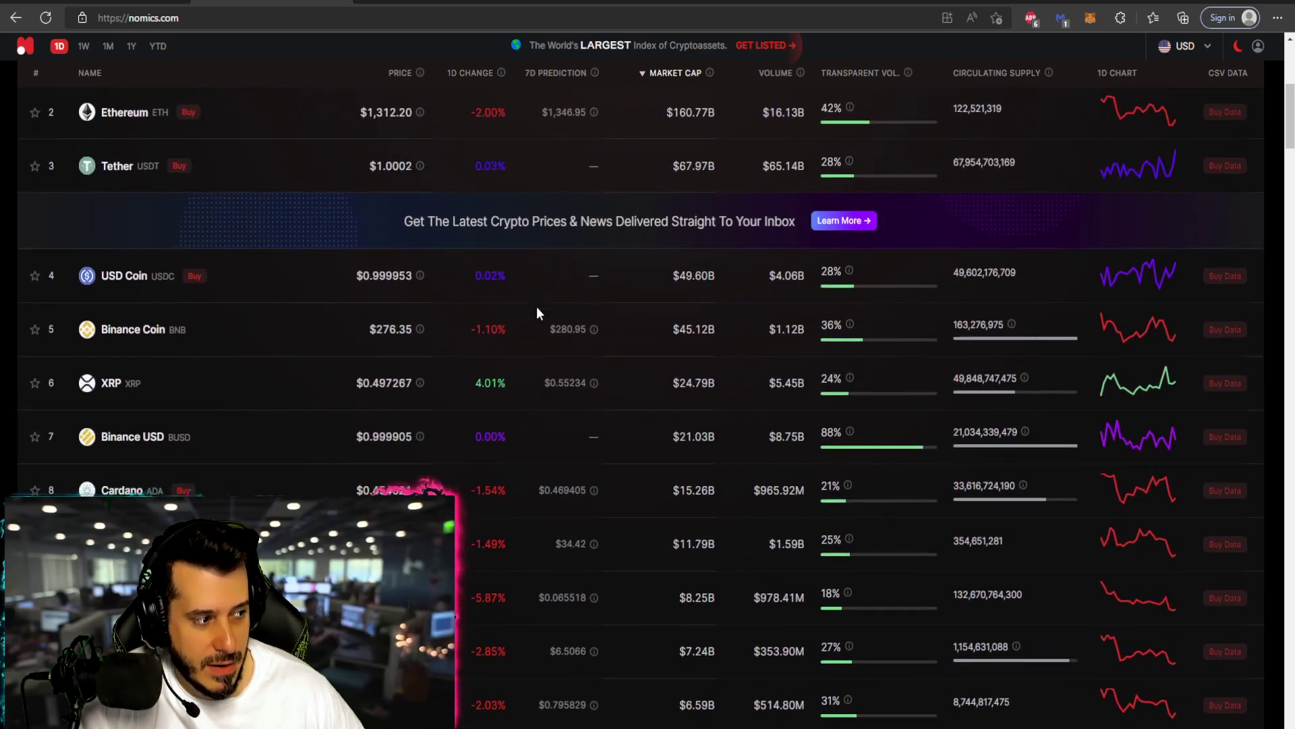
pyautogui.scroll(-3)
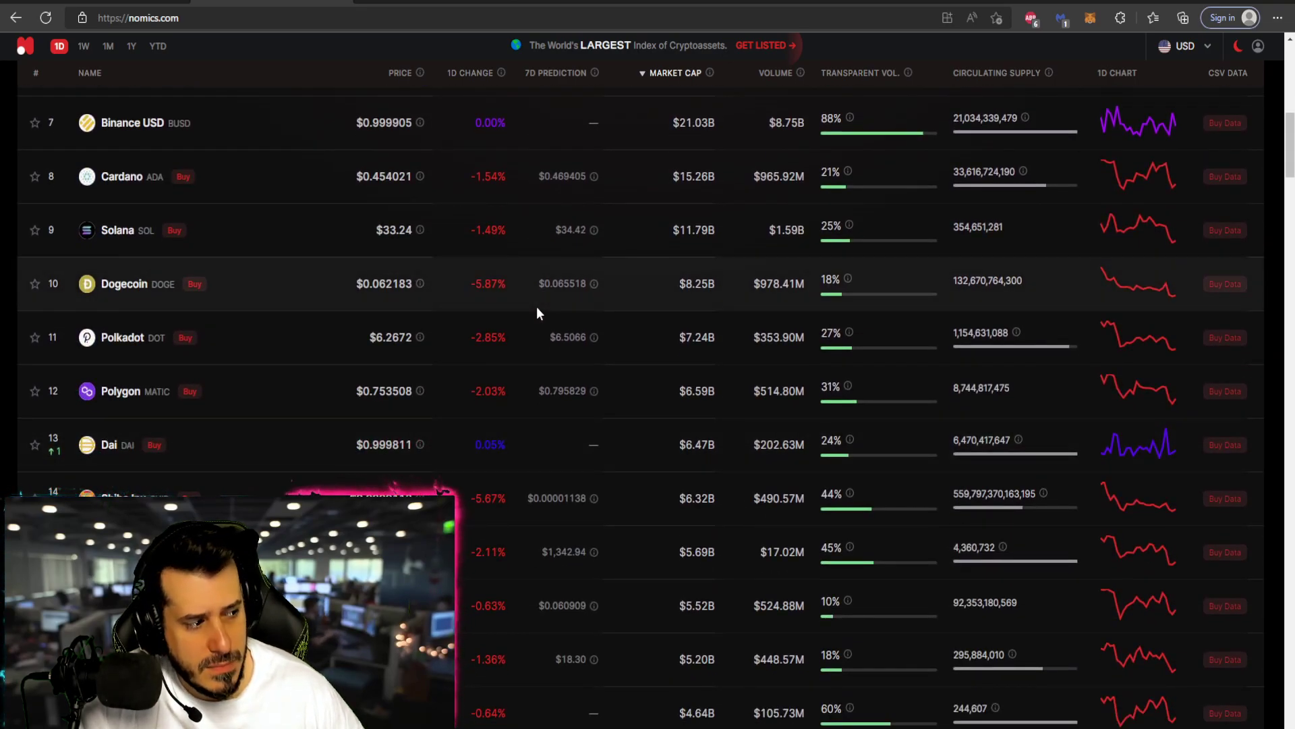
pyautogui.scroll(3)
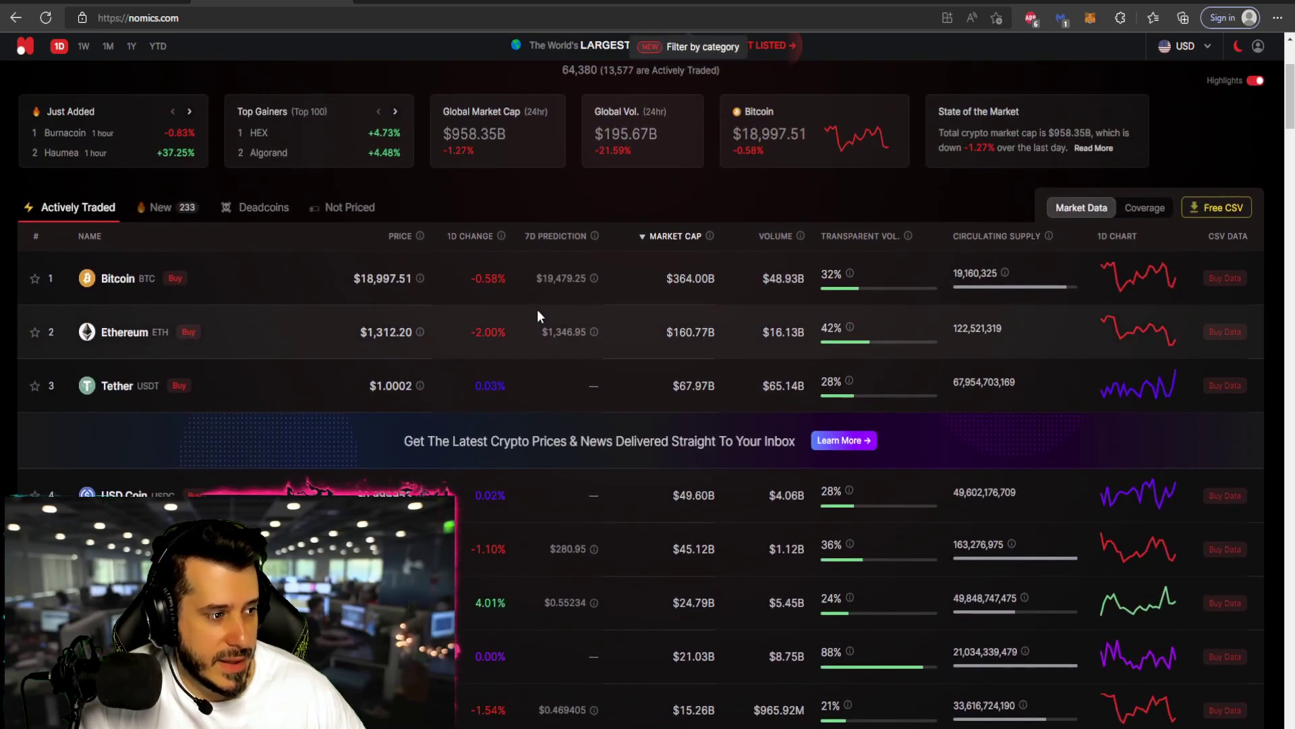
pyautogui.scroll(3)
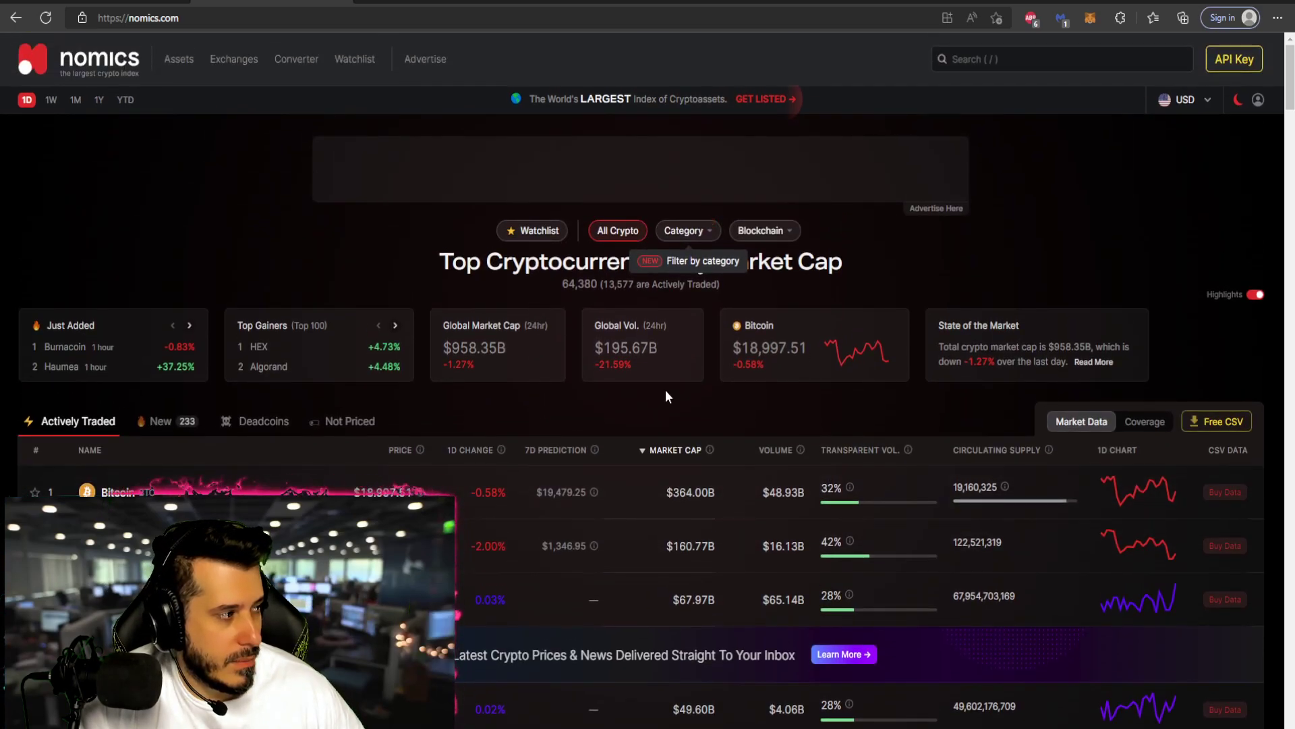
pyautogui.moveTo(684, 369)
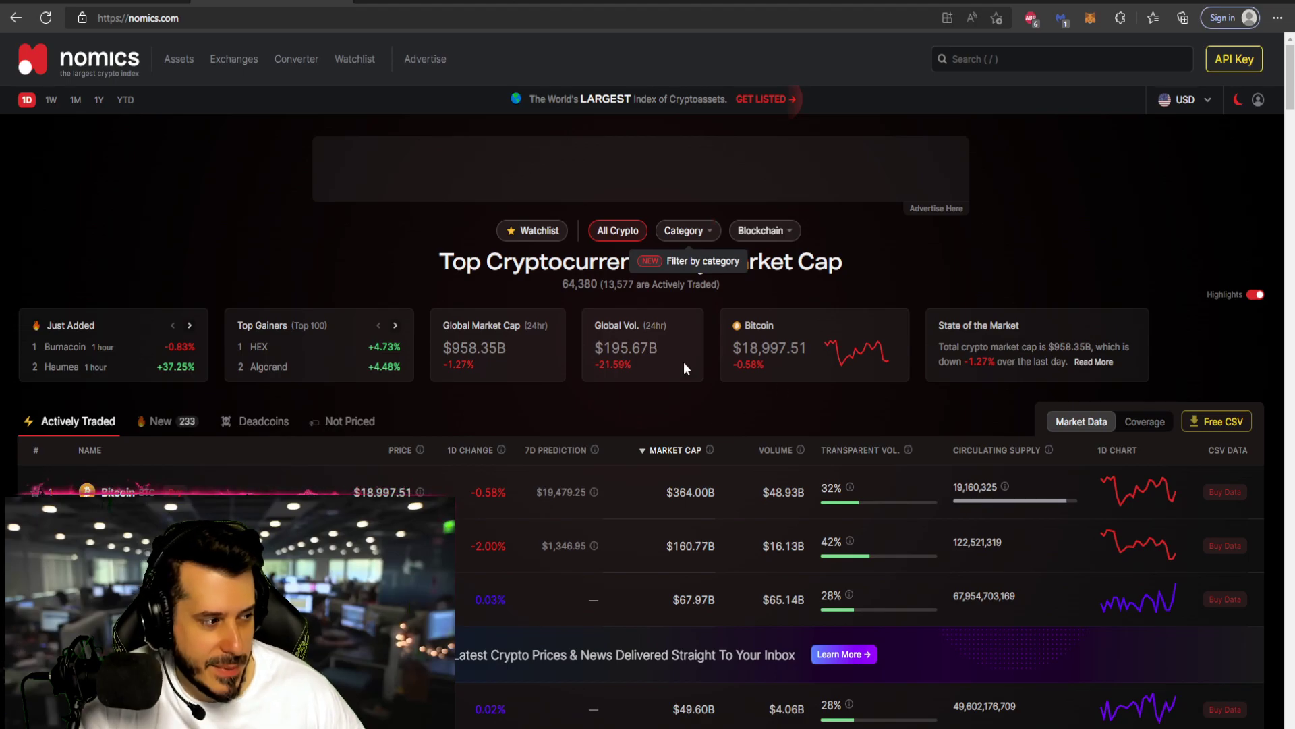
pyautogui.moveTo(1054, 267)
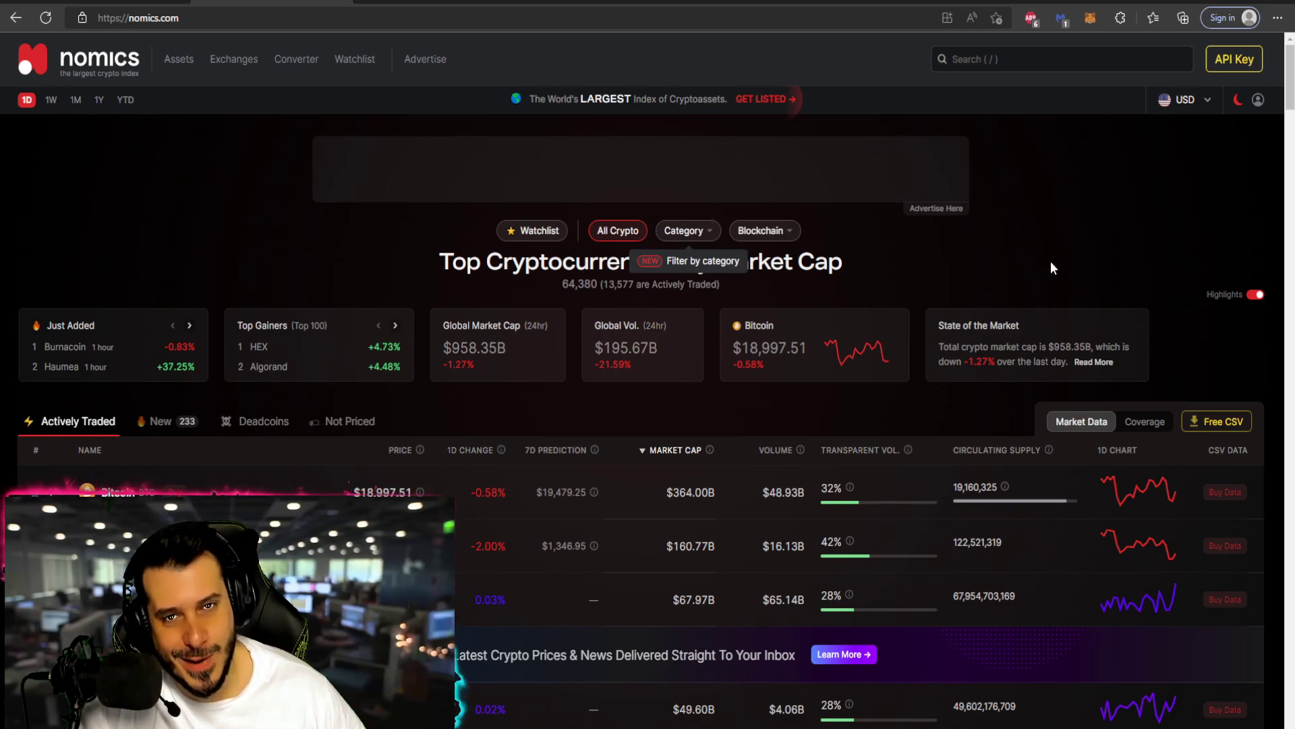
# Step: Browse further down the ranking past rank 40 and back up toward the top
pyautogui.scroll(-3)
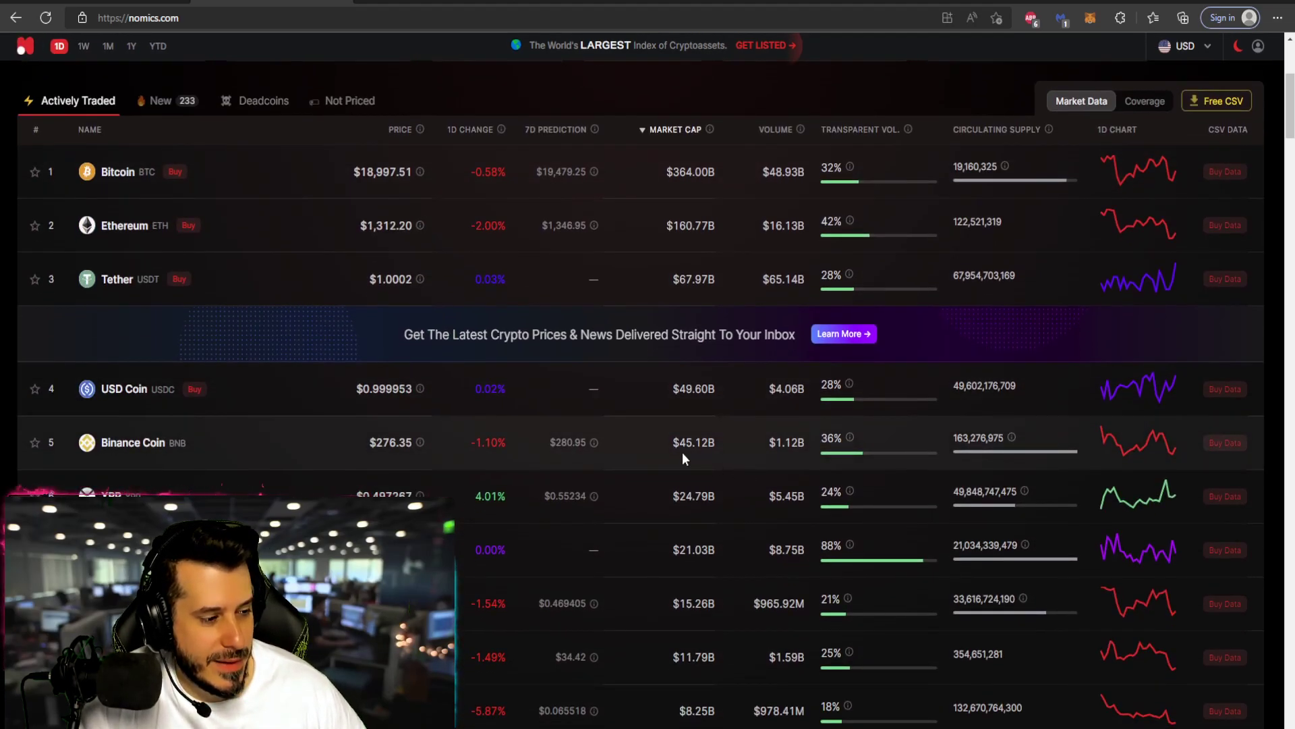
pyautogui.scroll(-3)
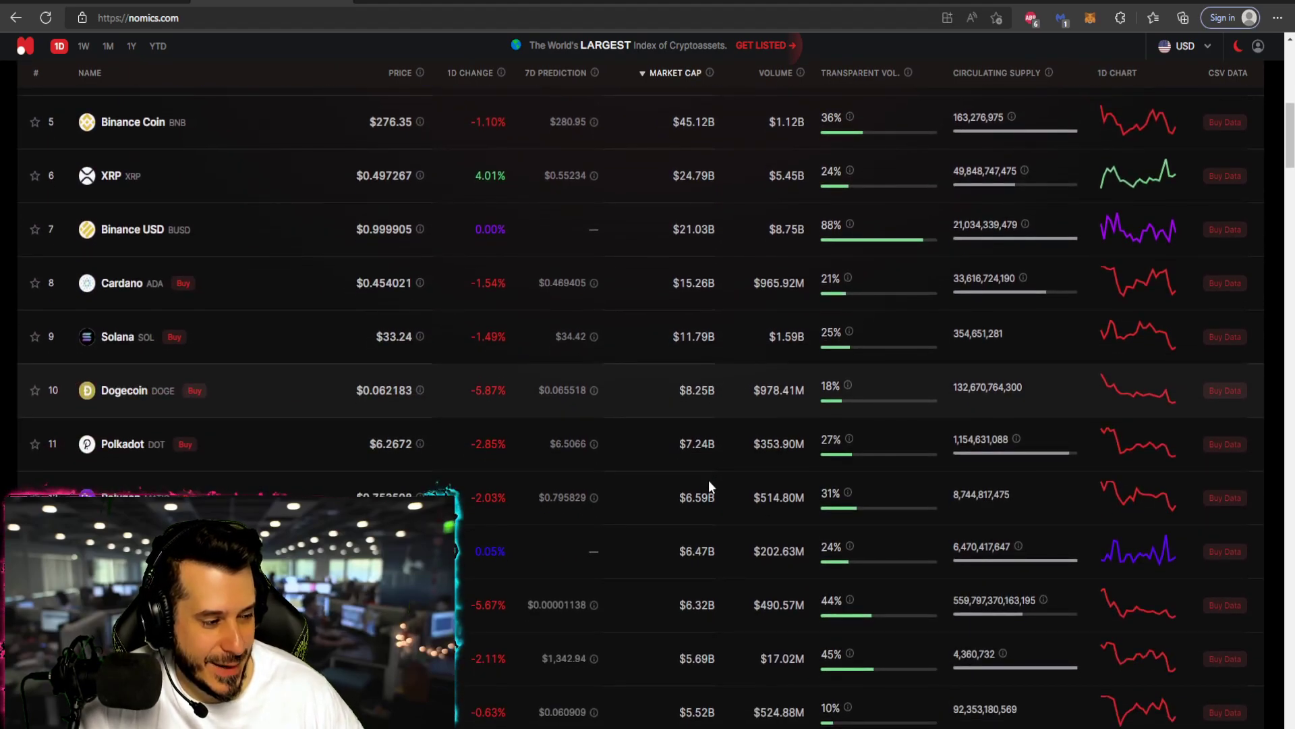
pyautogui.scroll(-3)
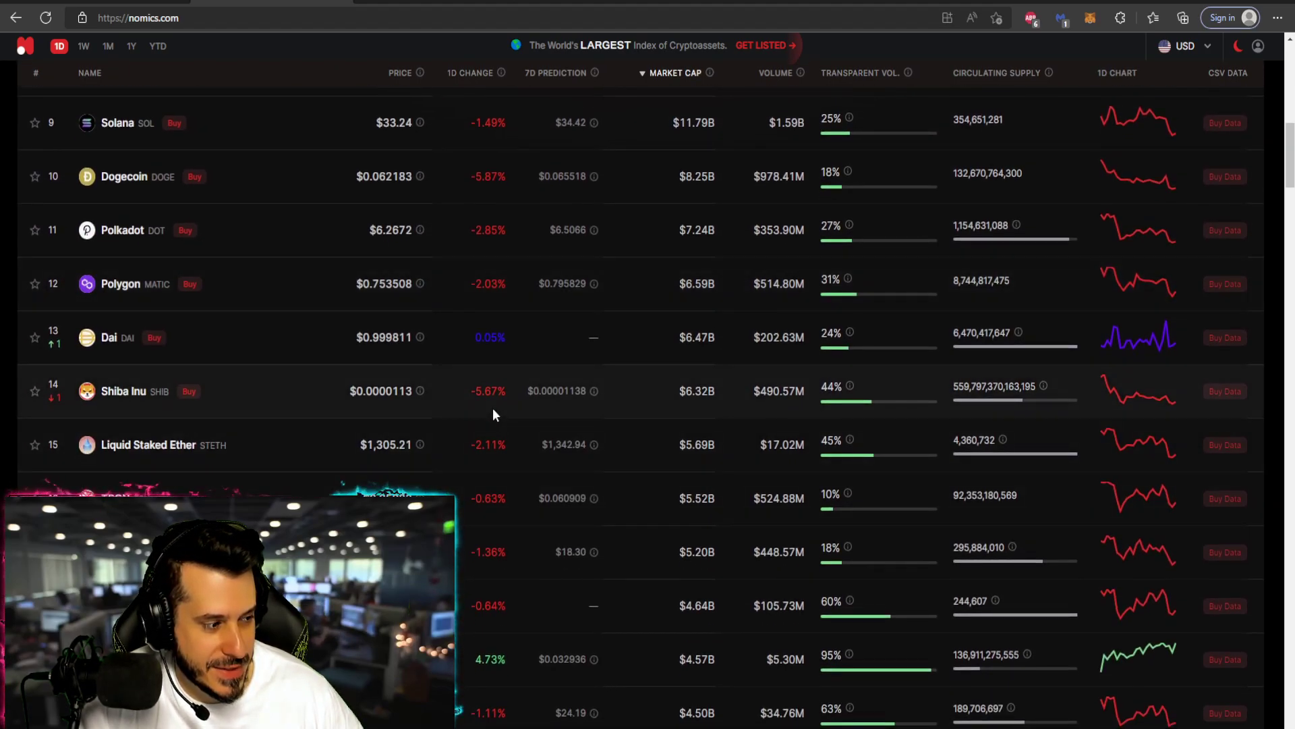
pyautogui.scroll(-3)
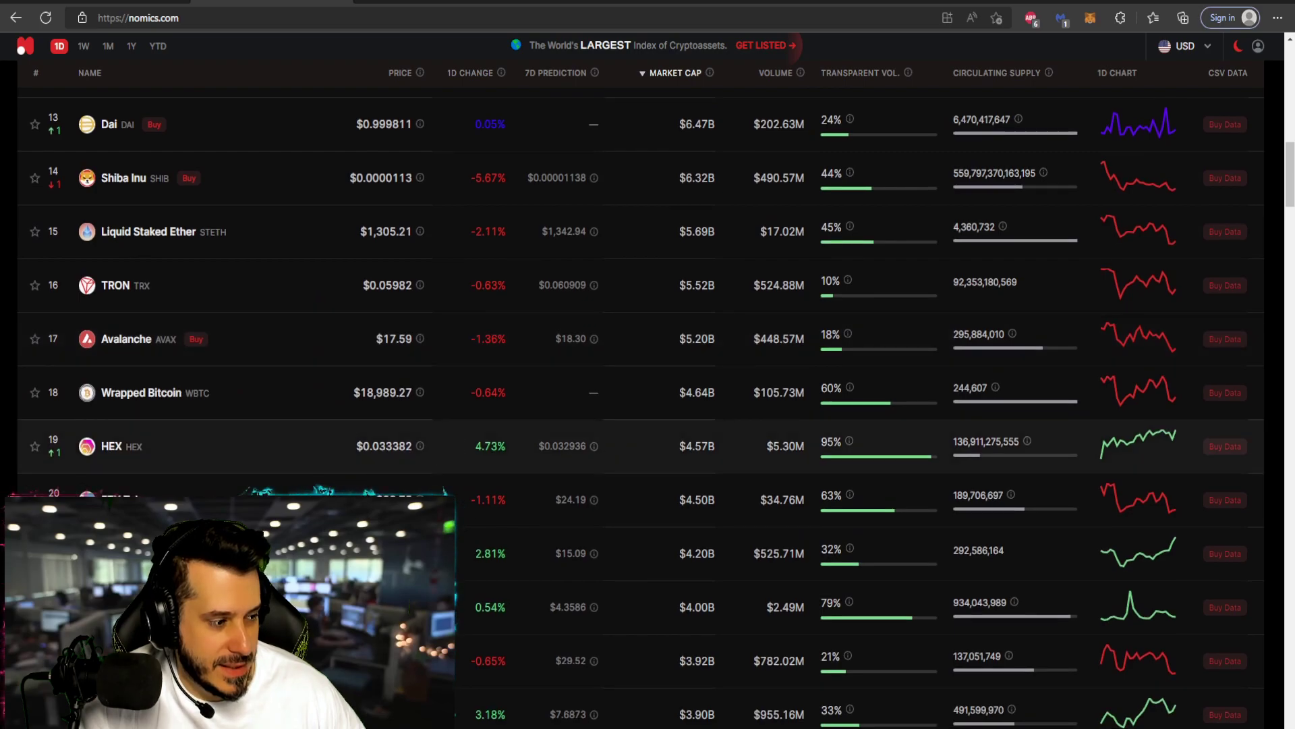
pyautogui.scroll(-3)
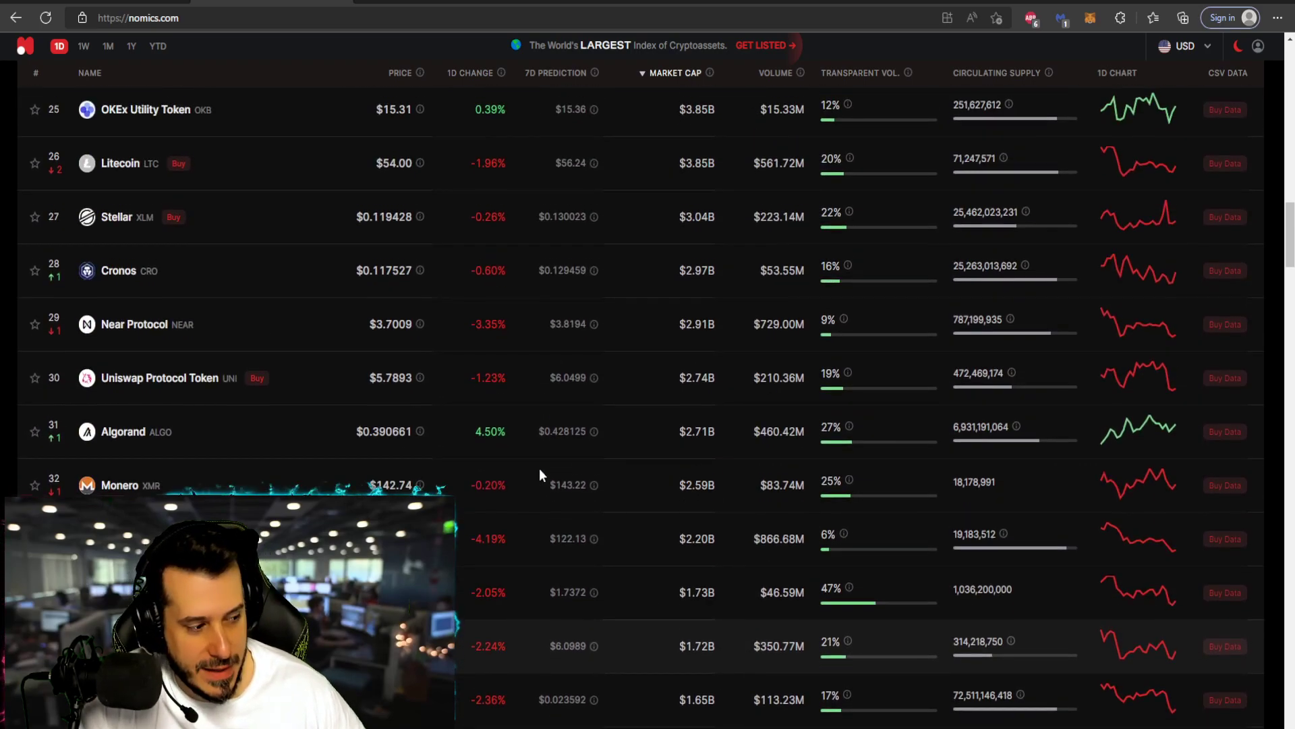
pyautogui.scroll(3)
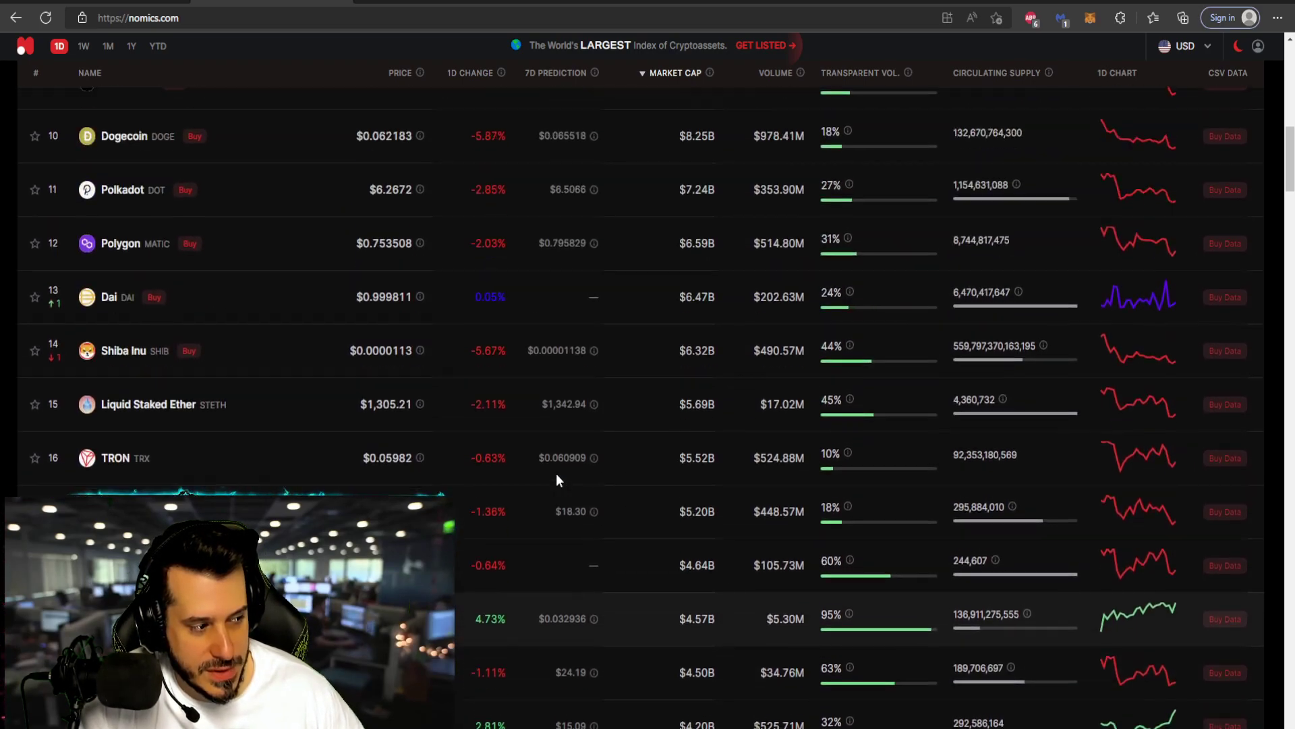
pyautogui.scroll(3)
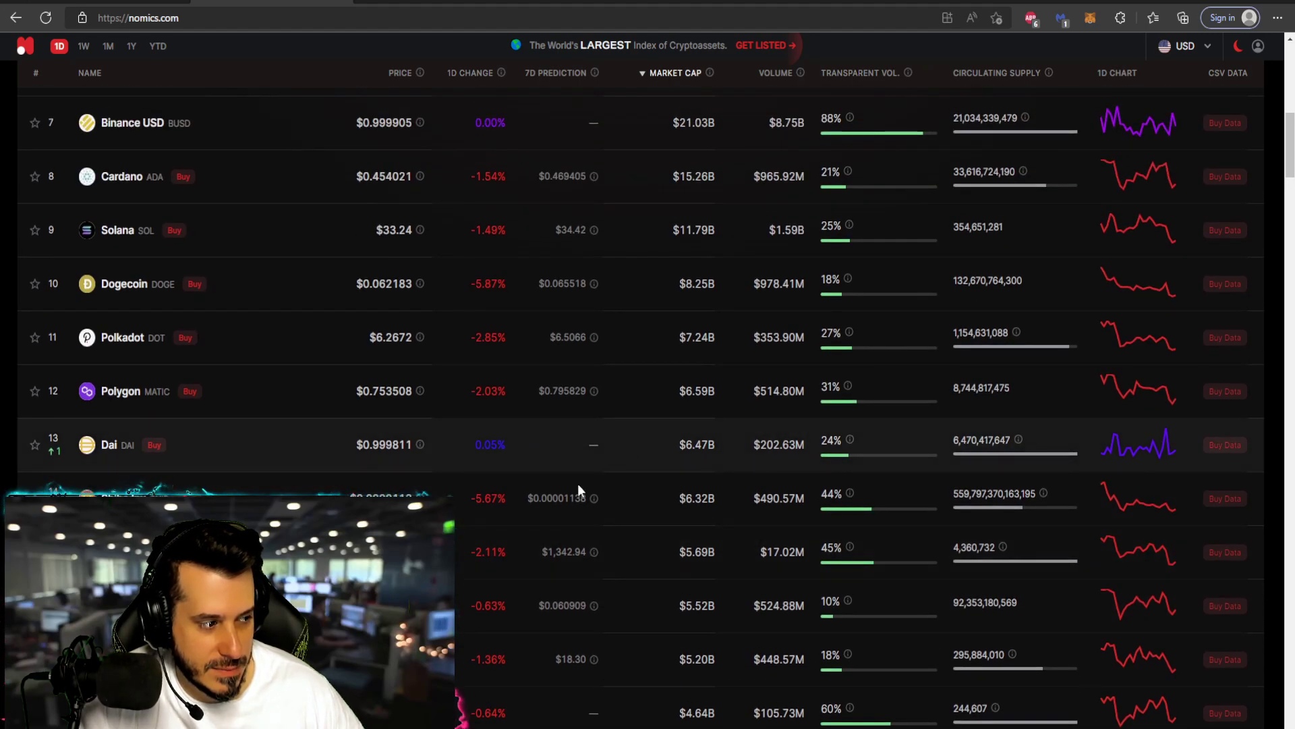
pyautogui.scroll(3)
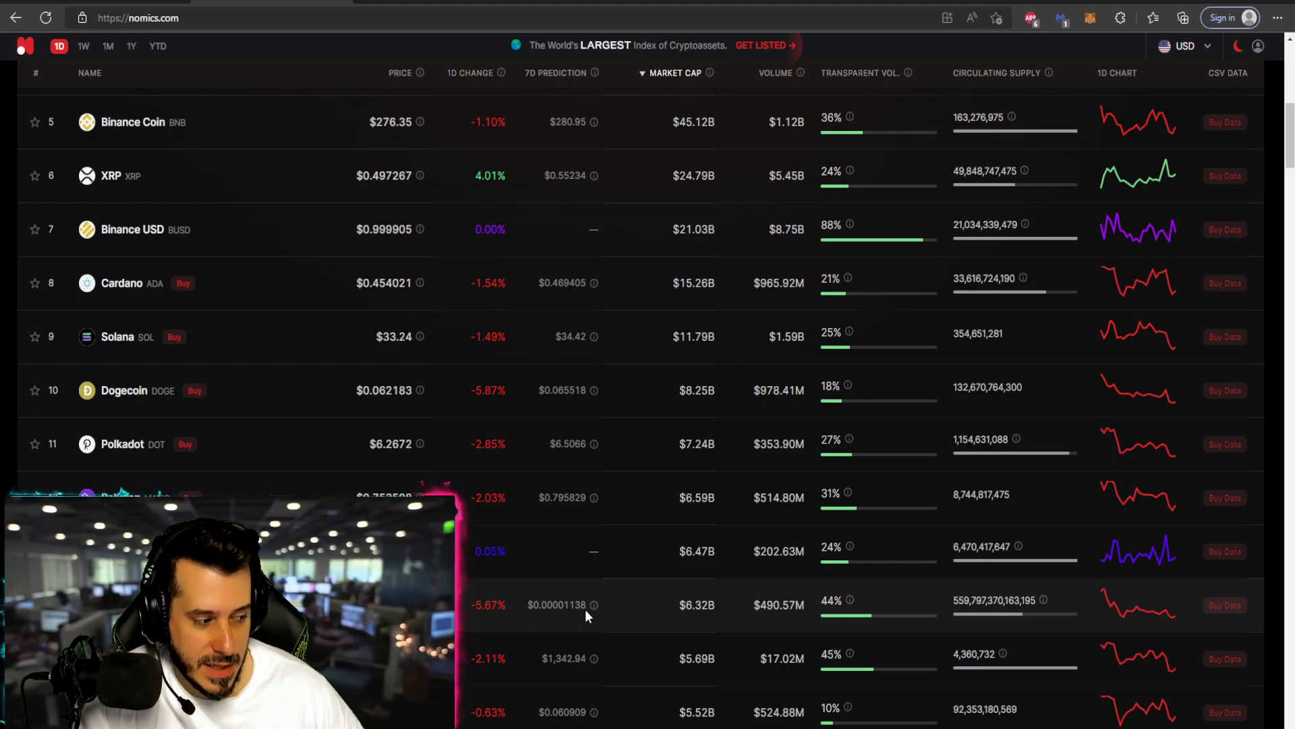
pyautogui.scroll(3)
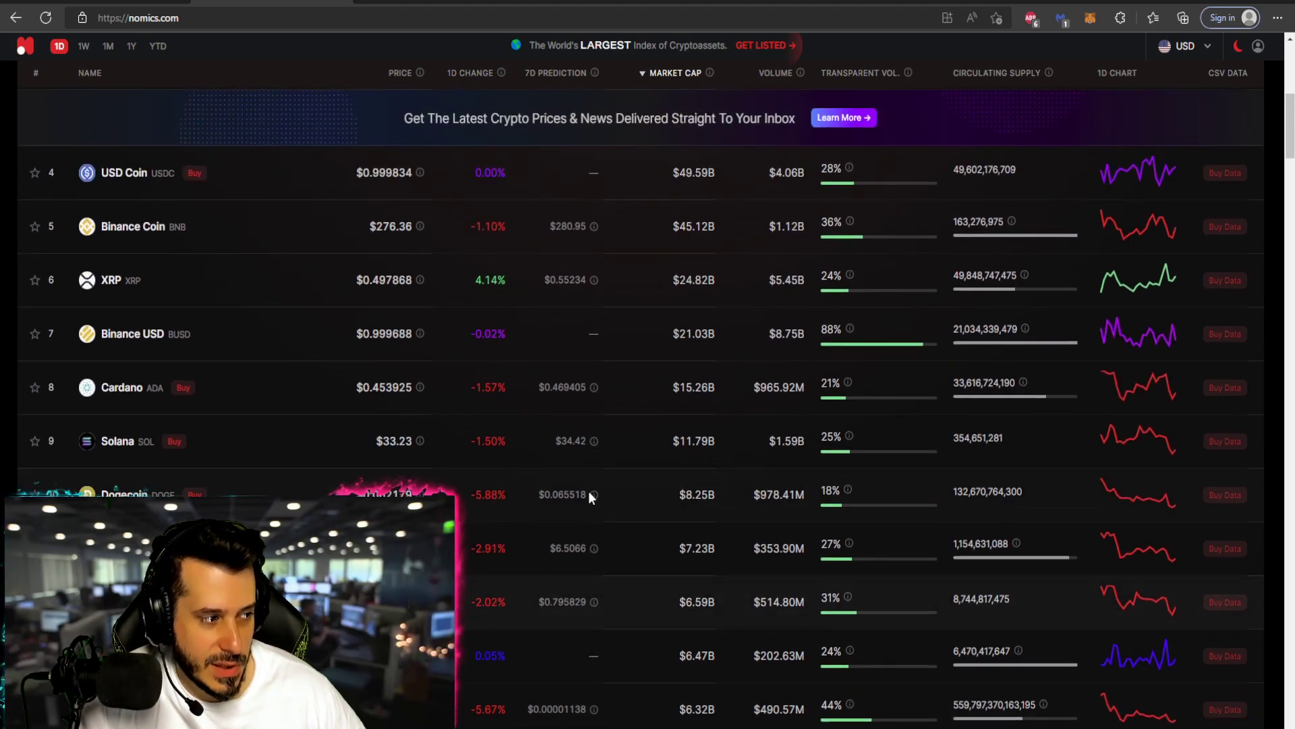
# Step: Scroll down again through the lower-ranked coins toward the CryptoNews article link
pyautogui.scroll(-3)
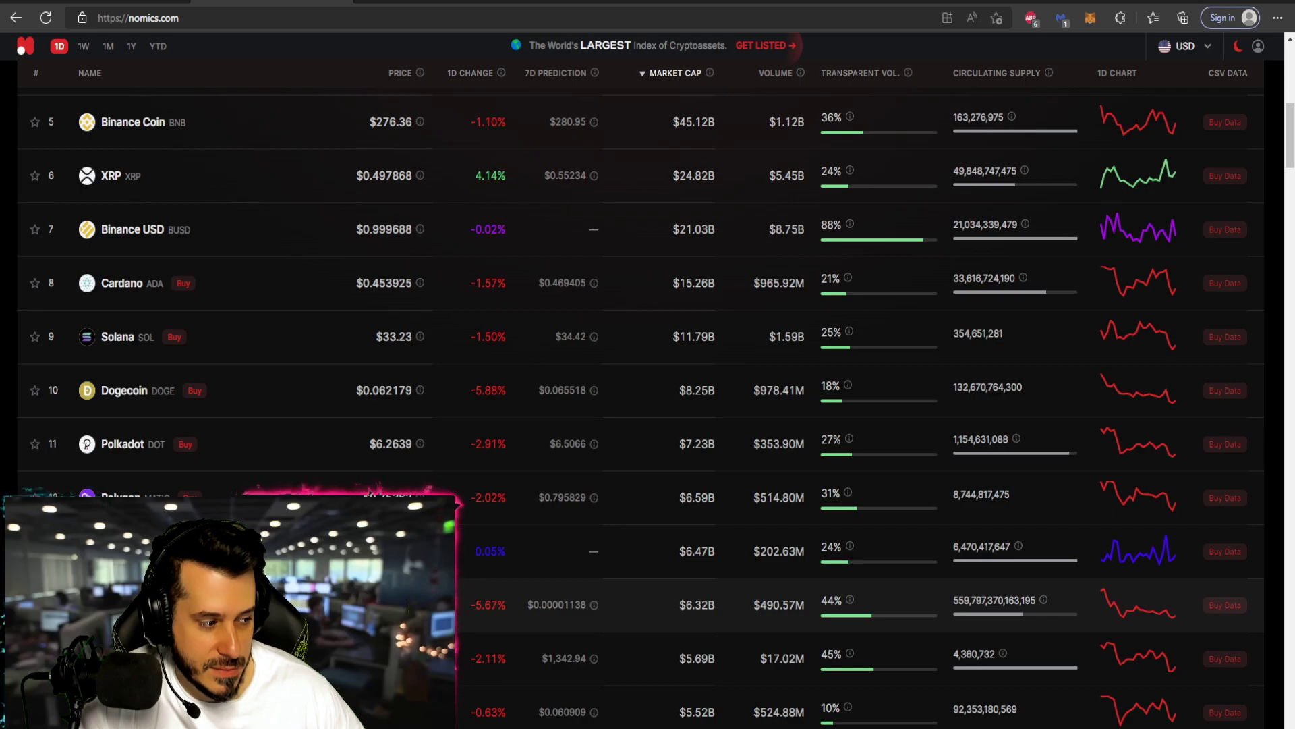
pyautogui.scroll(3)
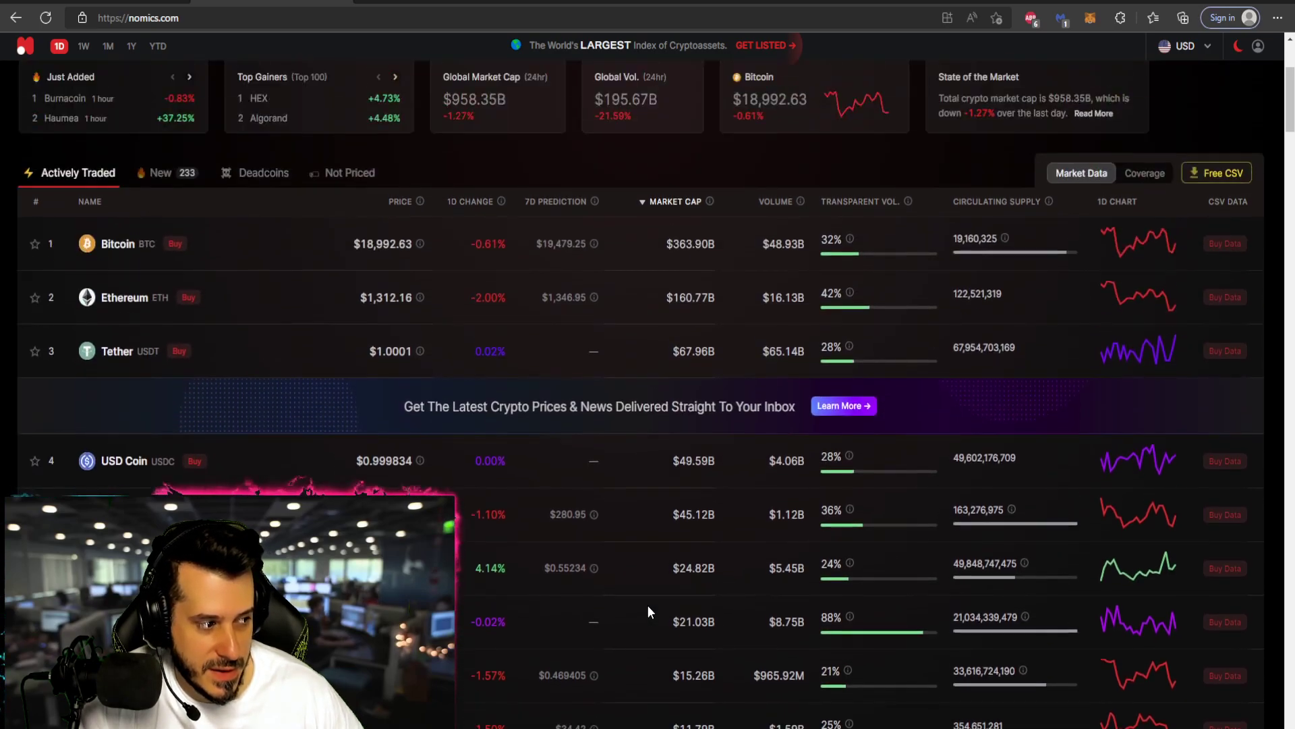
pyautogui.scroll(-3)
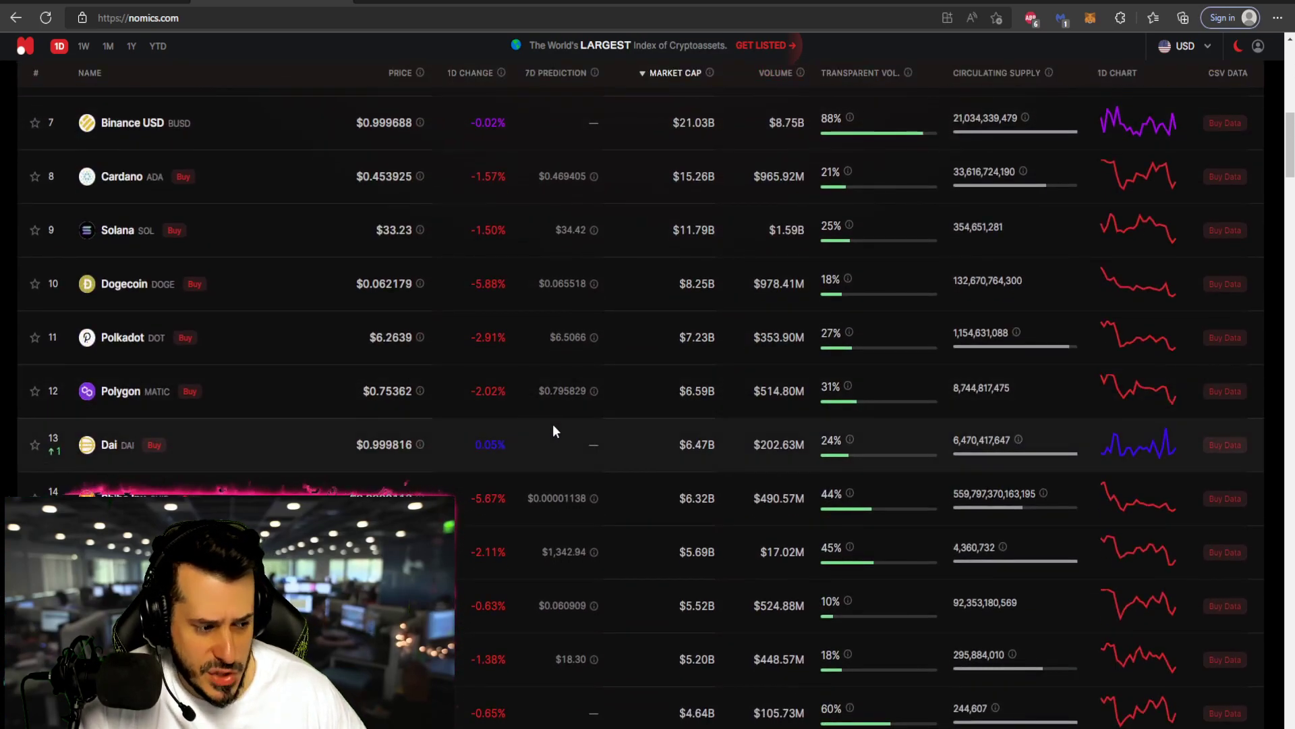
pyautogui.scroll(-3)
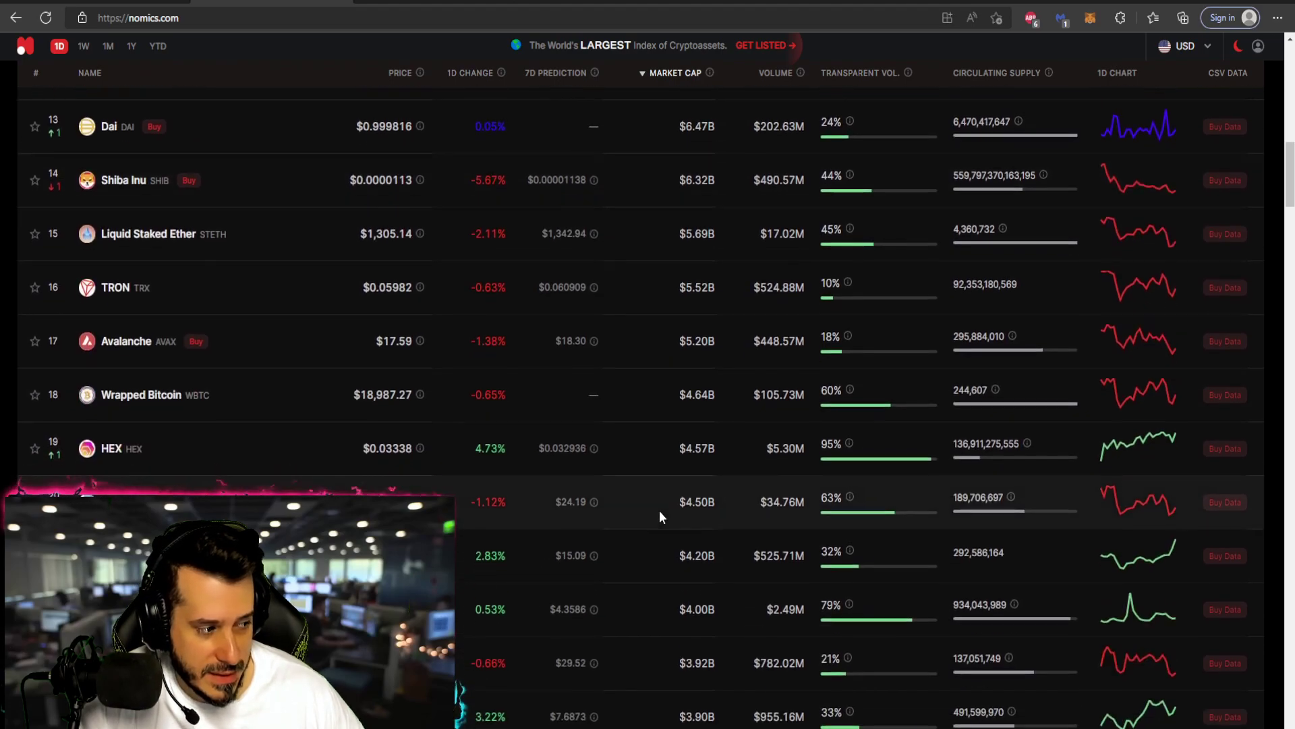
pyautogui.scroll(-3)
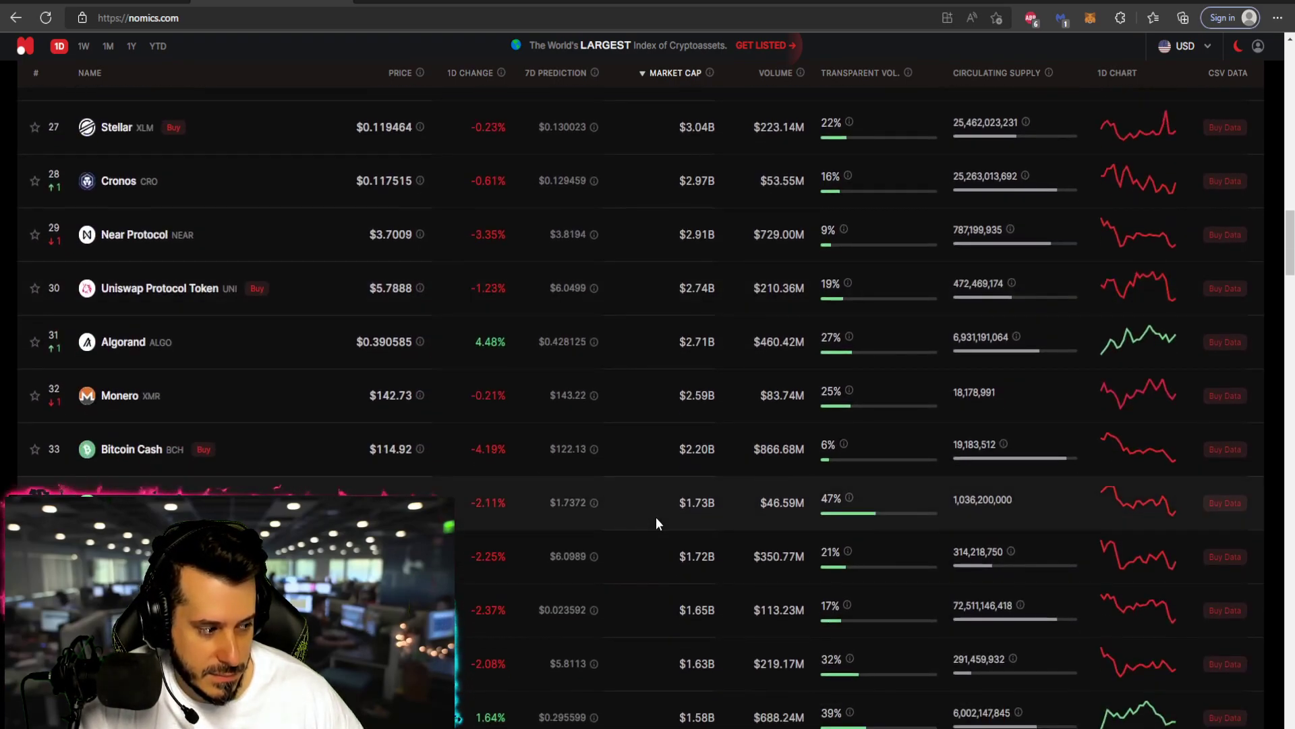
pyautogui.scroll(-3)
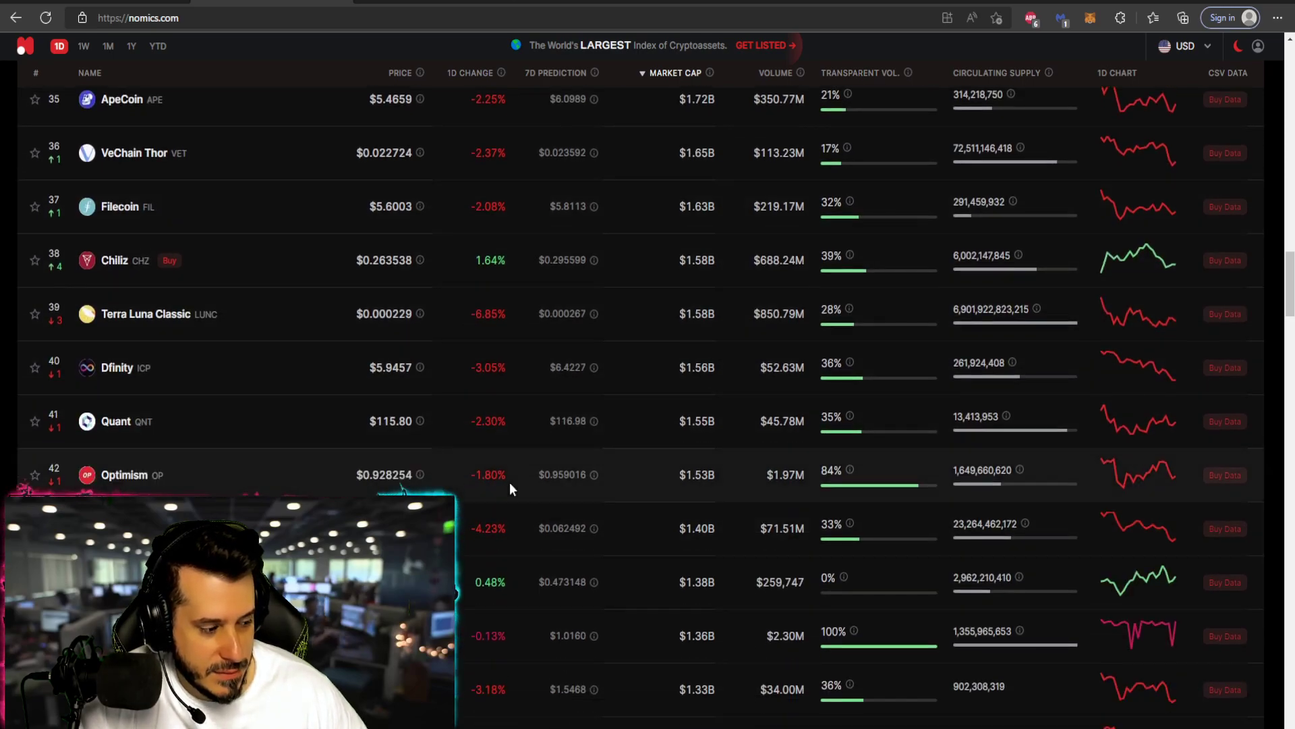
pyautogui.scroll(-3)
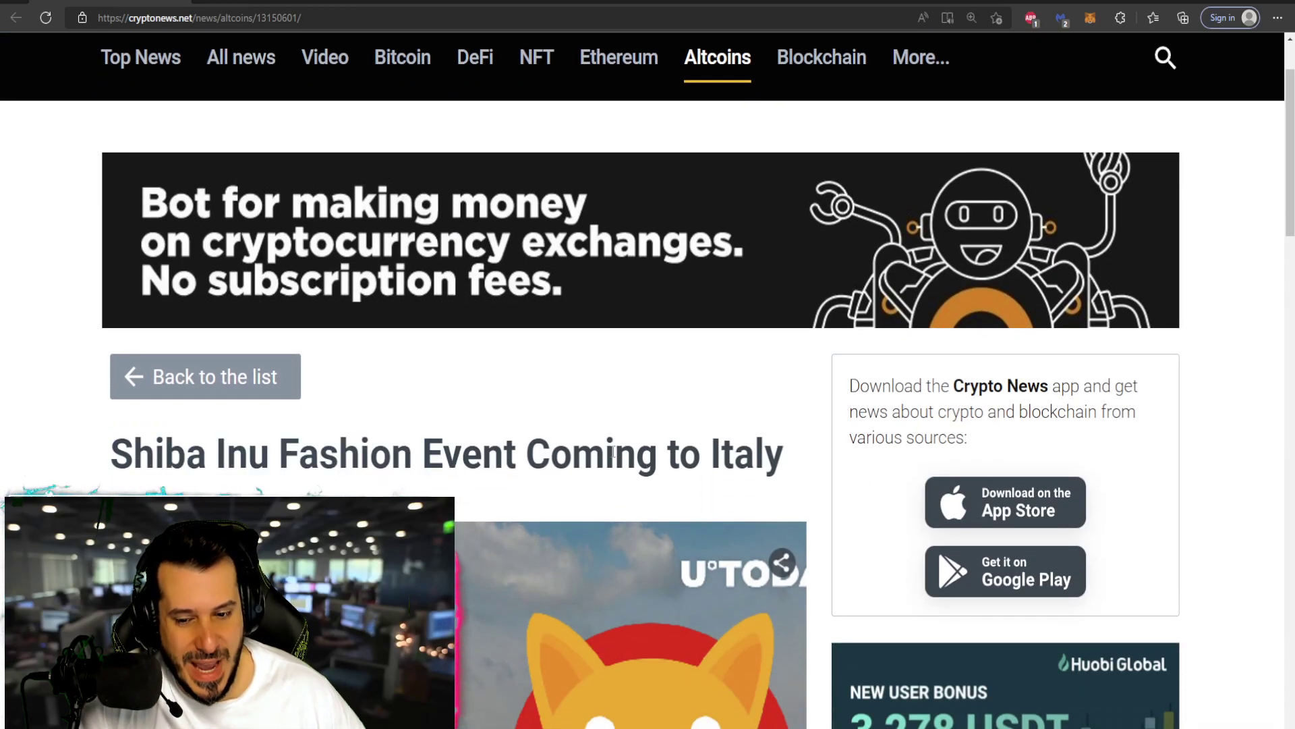
# Step: Read the Shiba Inu–John Richmond article through the Milan Fashion Week and U.Today paragraphs
pyautogui.scroll(-3)
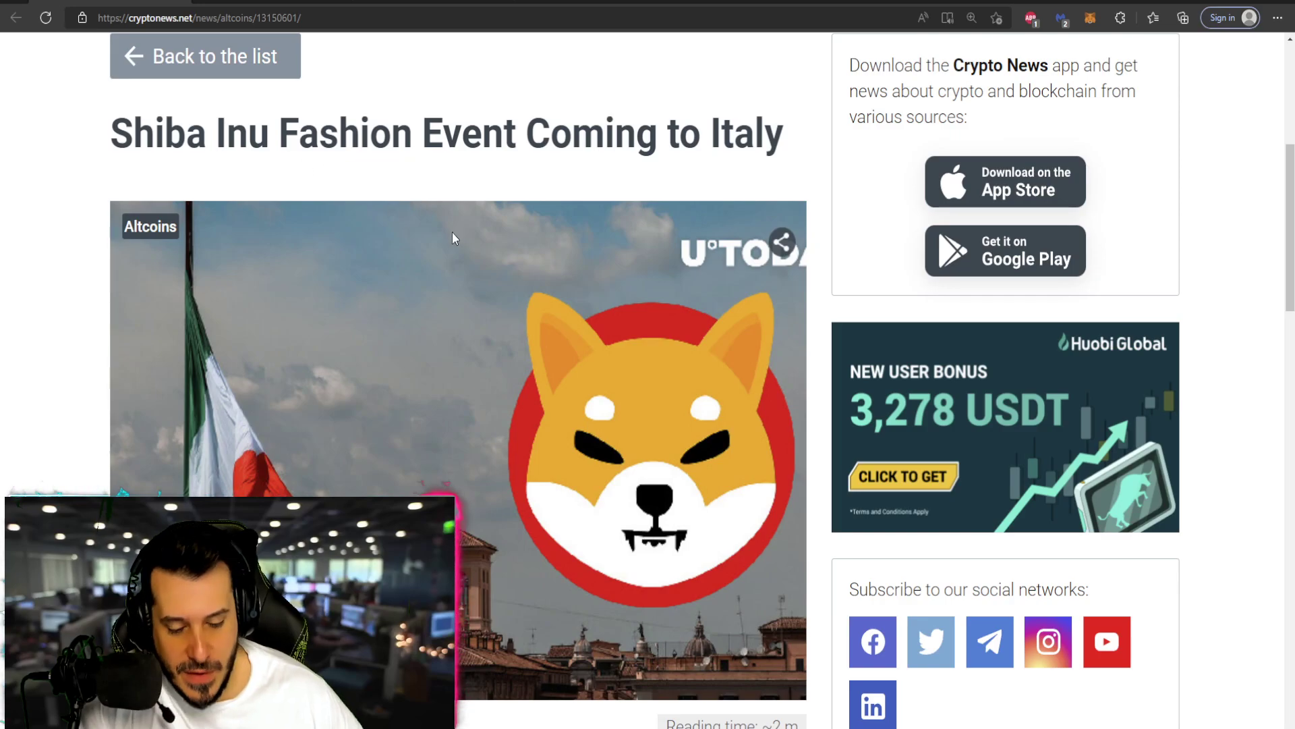
pyautogui.scroll(-3)
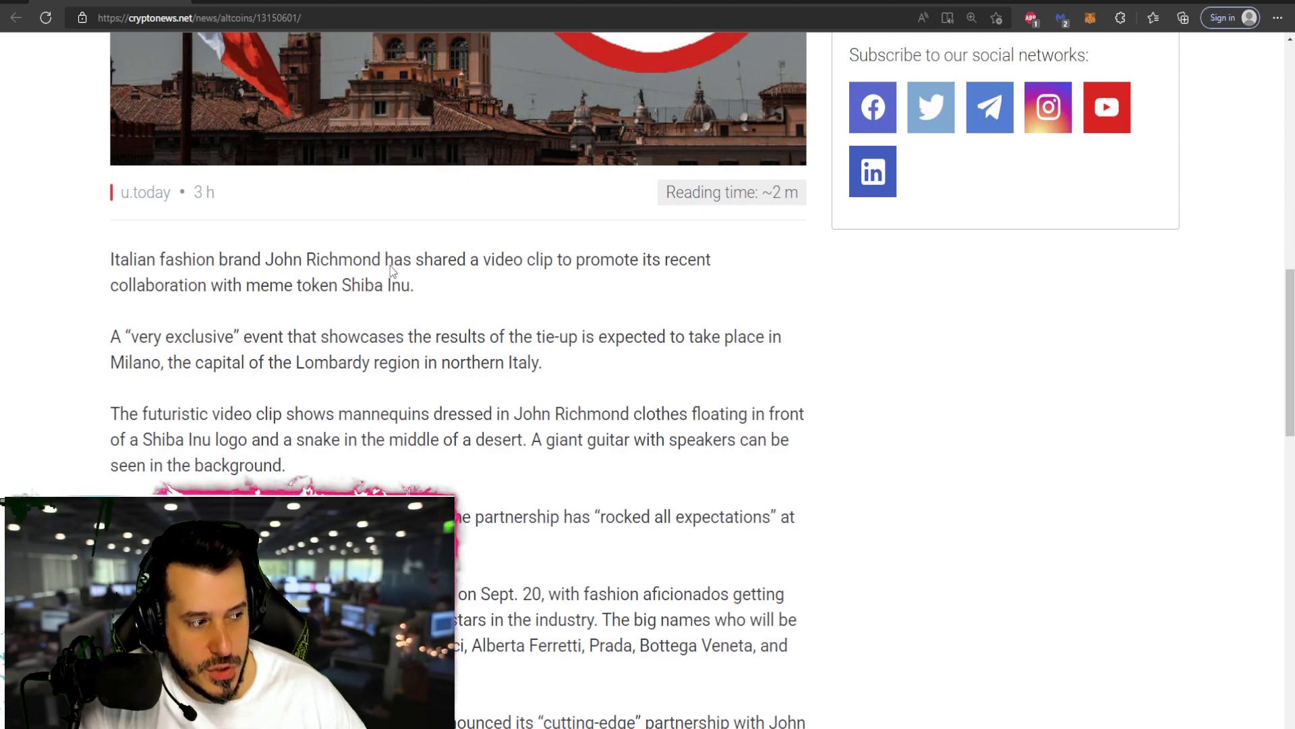
pyautogui.moveTo(463, 288)
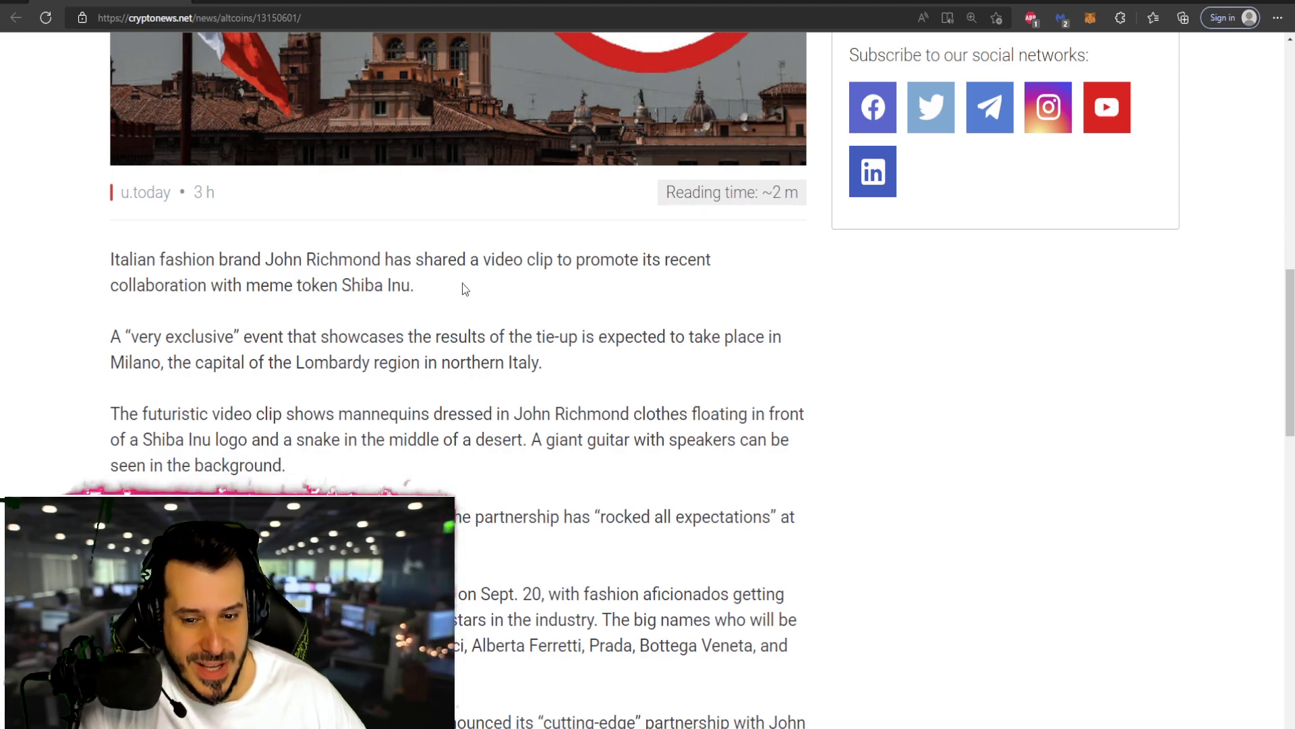
pyautogui.scroll(-3)
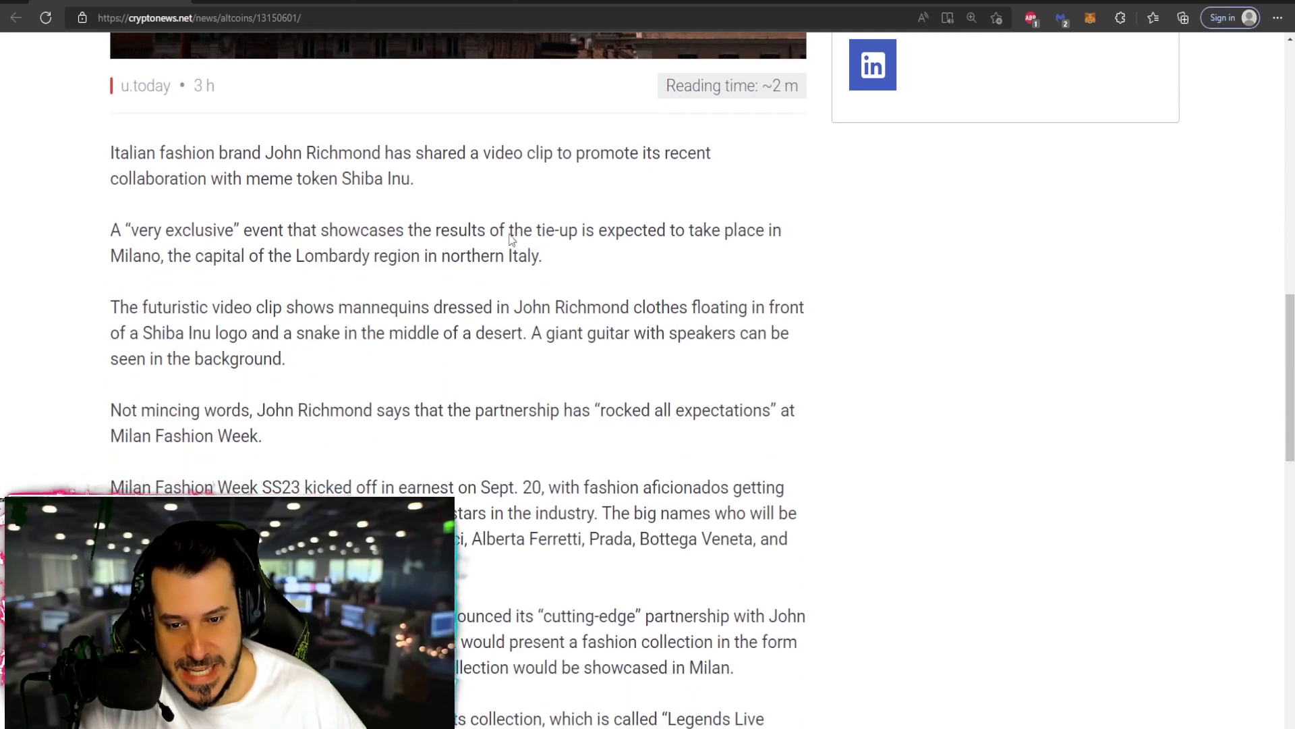
pyautogui.moveTo(164, 262)
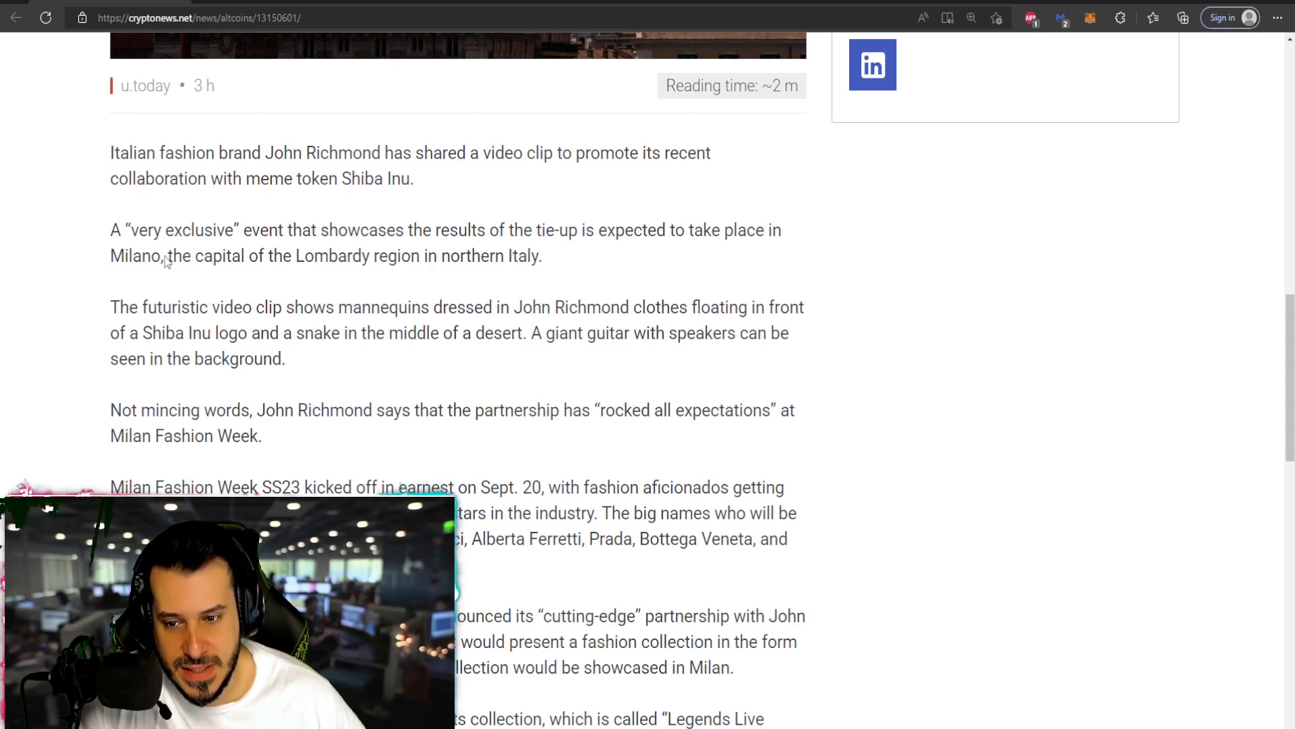
pyautogui.moveTo(147, 264)
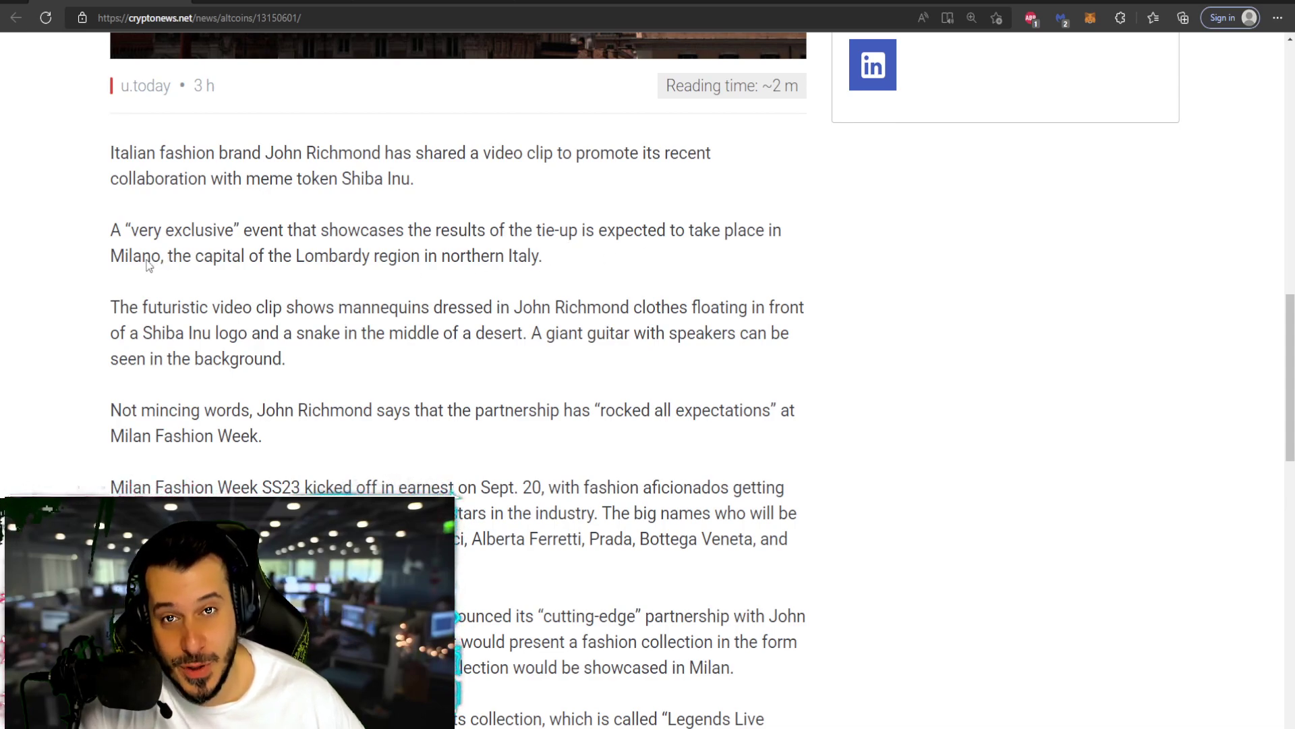
pyautogui.moveTo(309, 271)
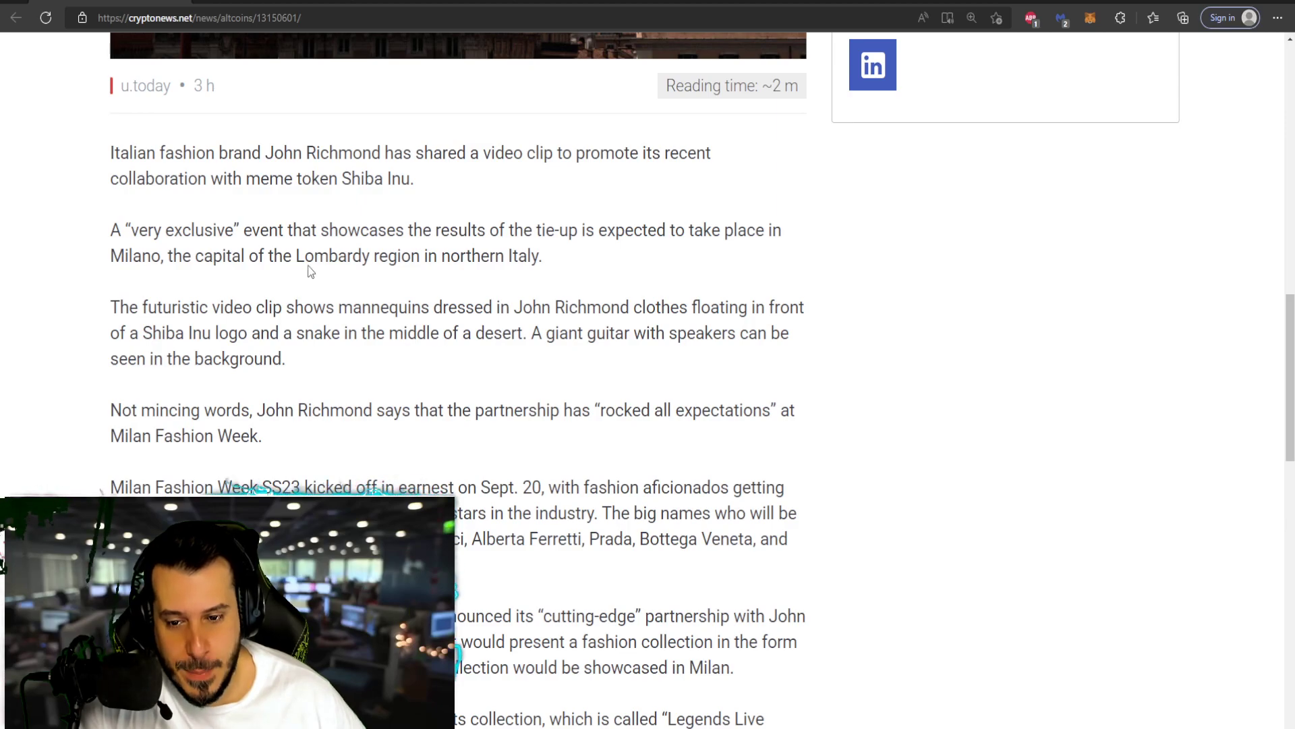
pyautogui.scroll(-3)
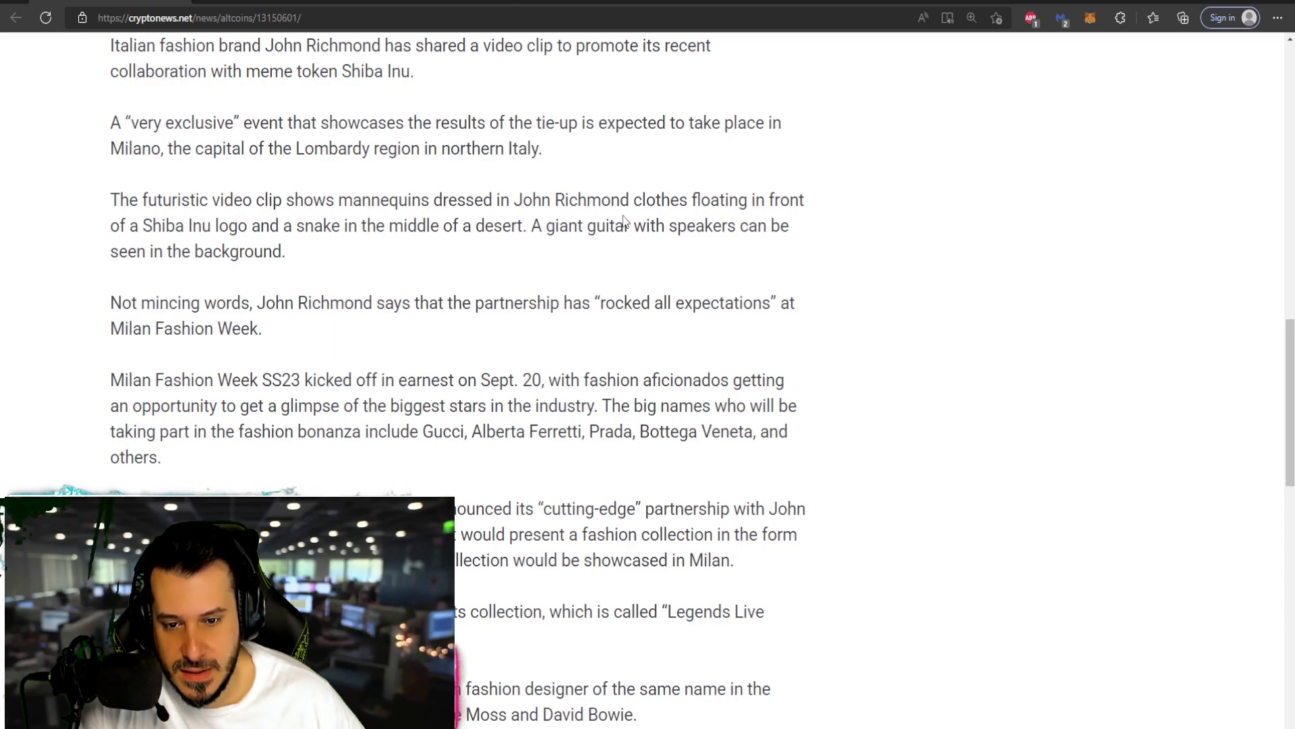
pyautogui.moveTo(264, 229)
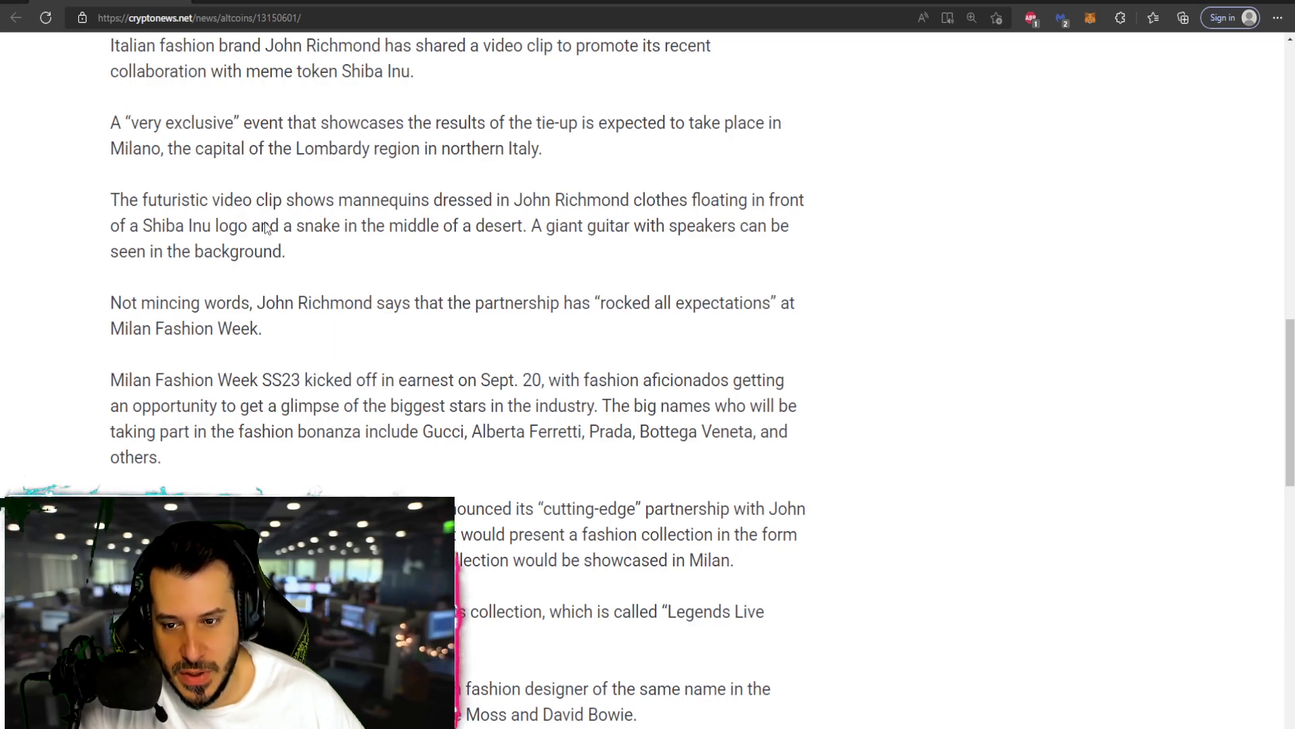
pyautogui.moveTo(322, 240)
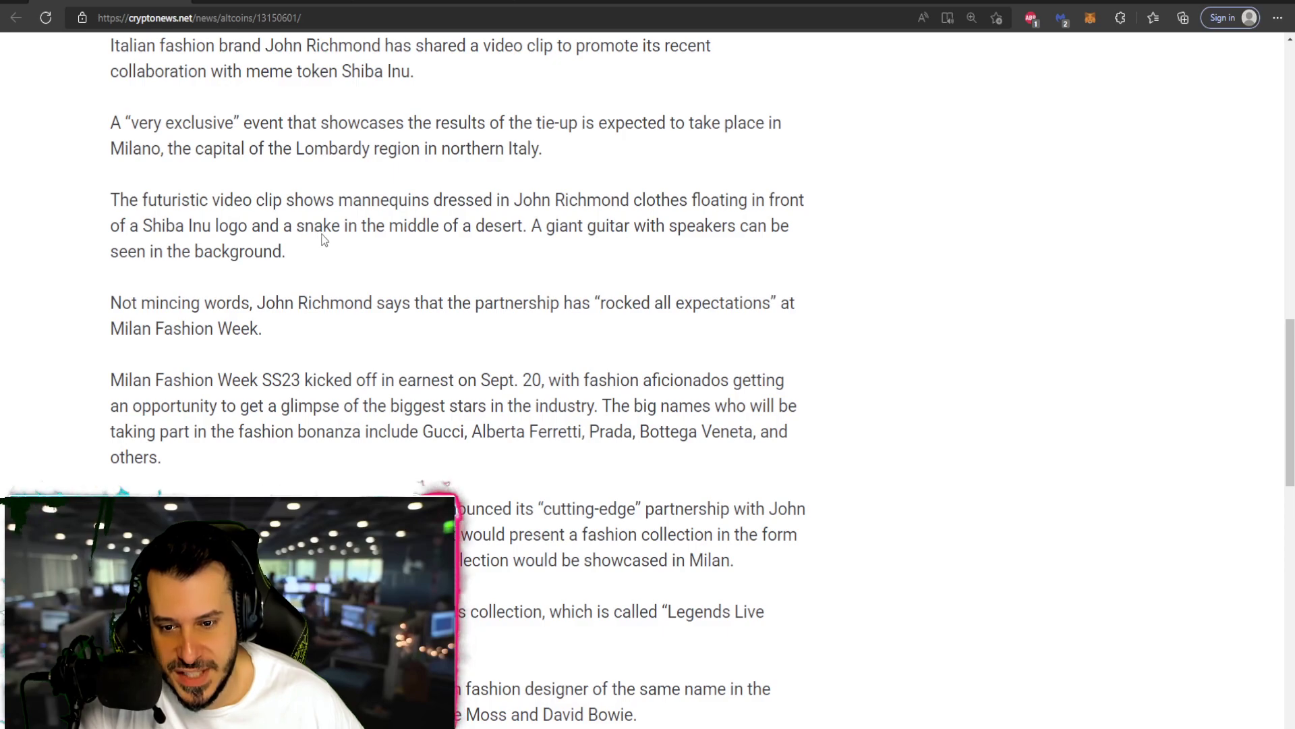
pyautogui.moveTo(535, 256)
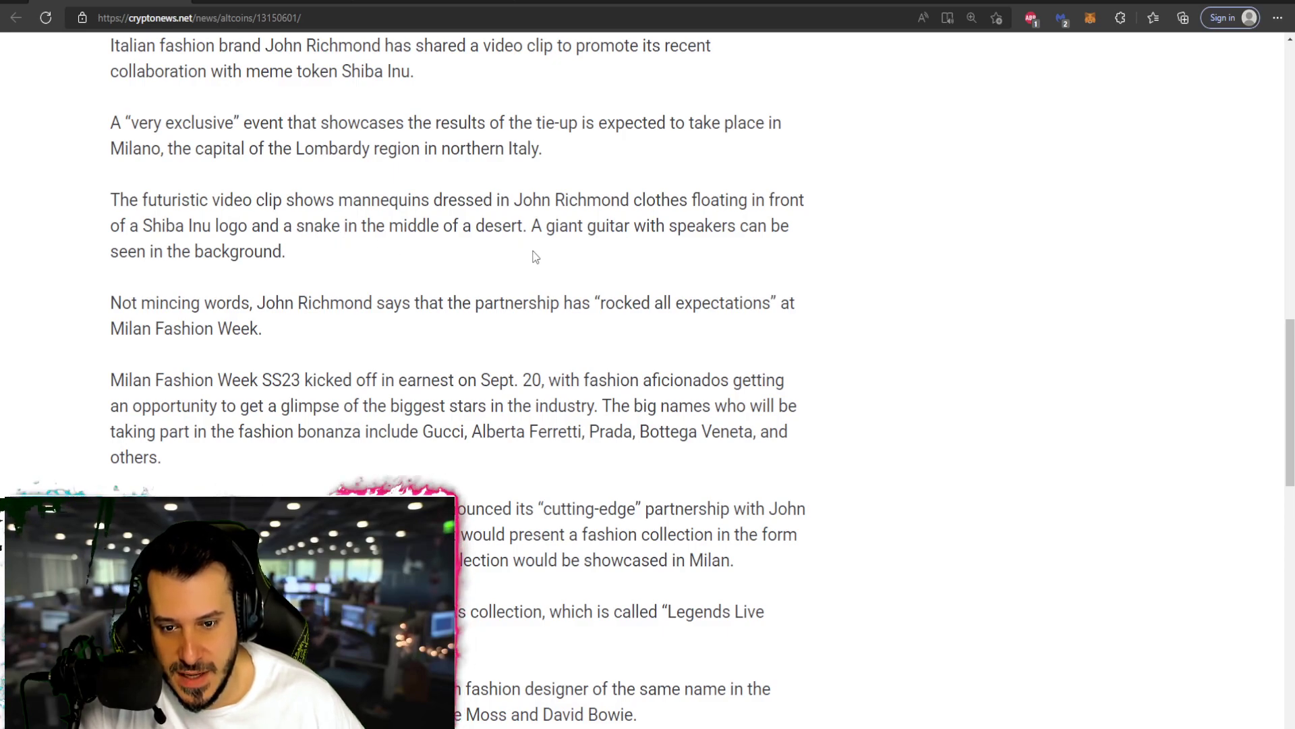
pyautogui.scroll(-3)
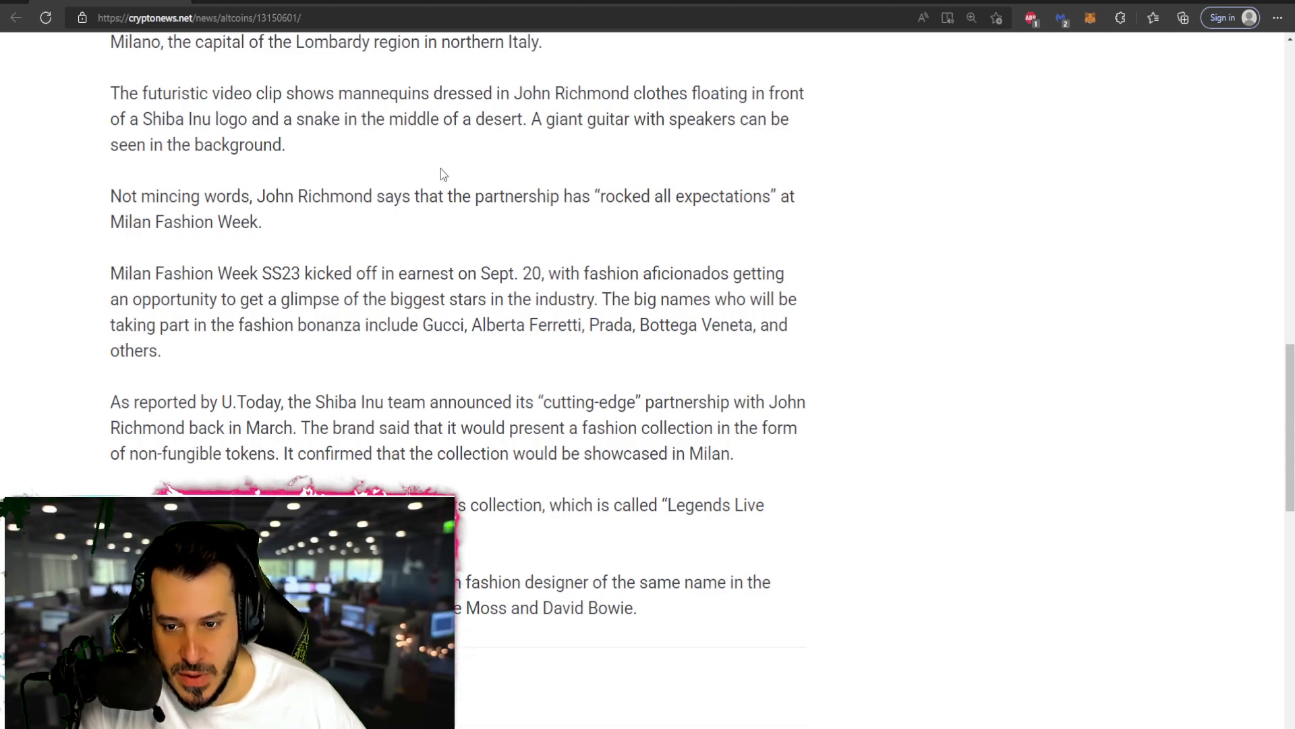
pyautogui.scroll(-3)
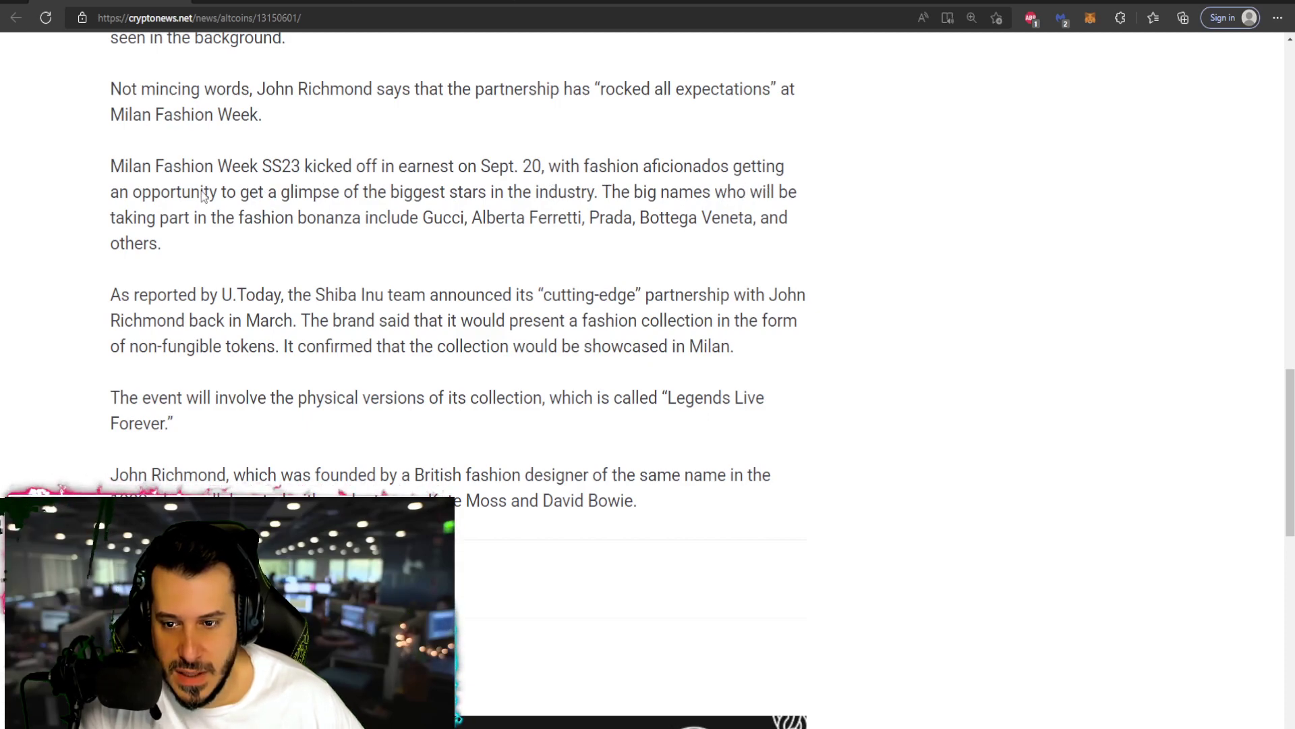
pyautogui.moveTo(386, 212)
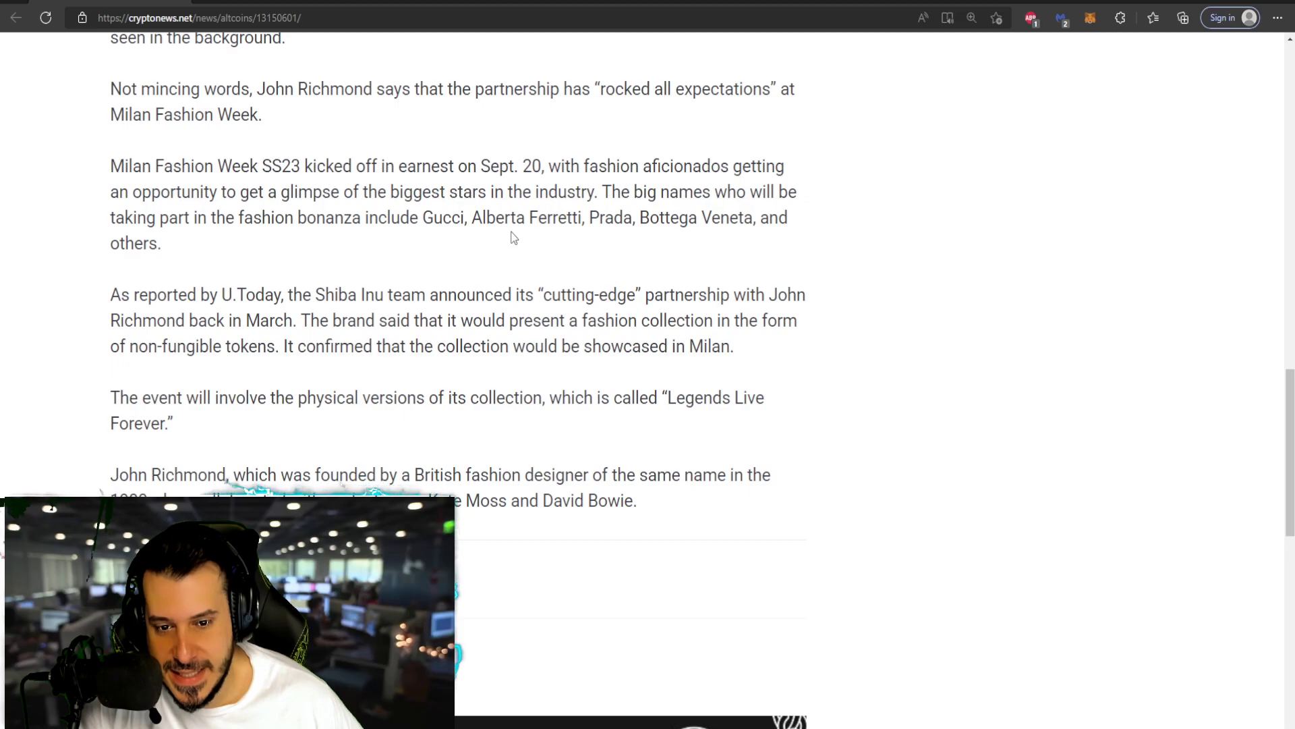
pyautogui.moveTo(696, 234)
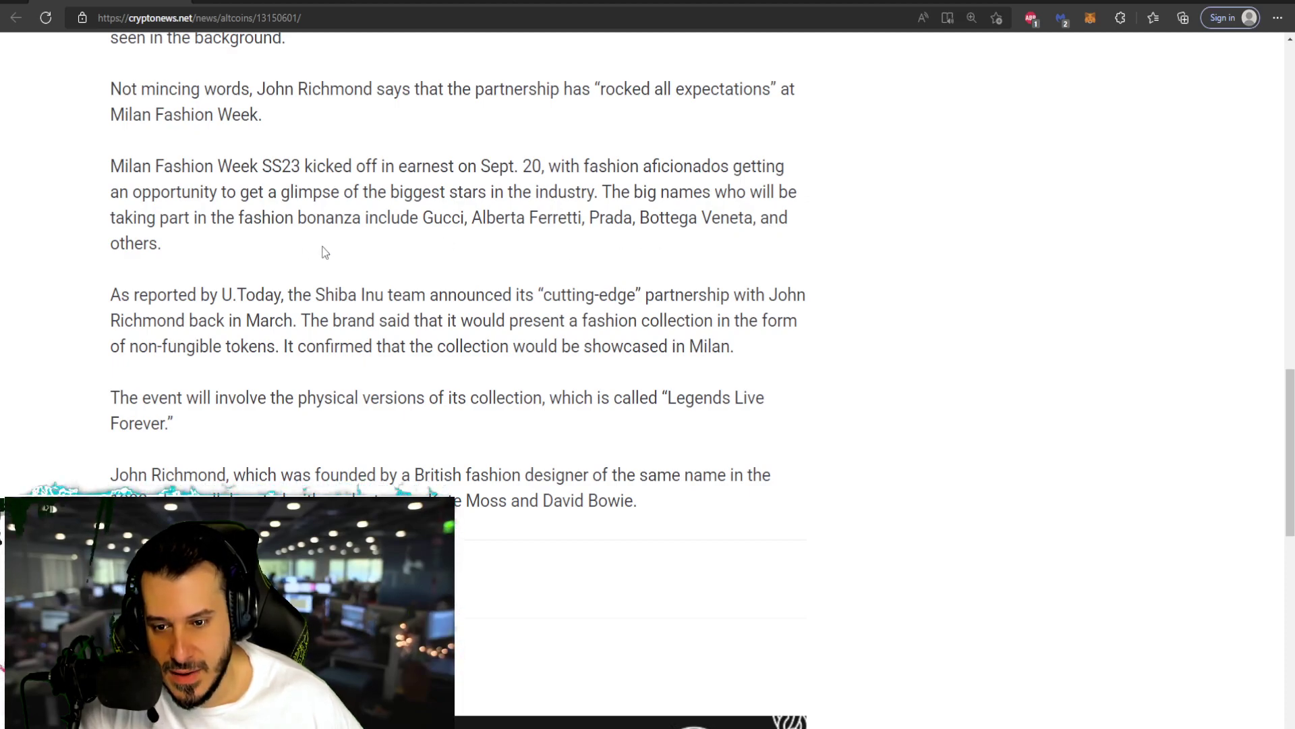
pyautogui.scroll(-3)
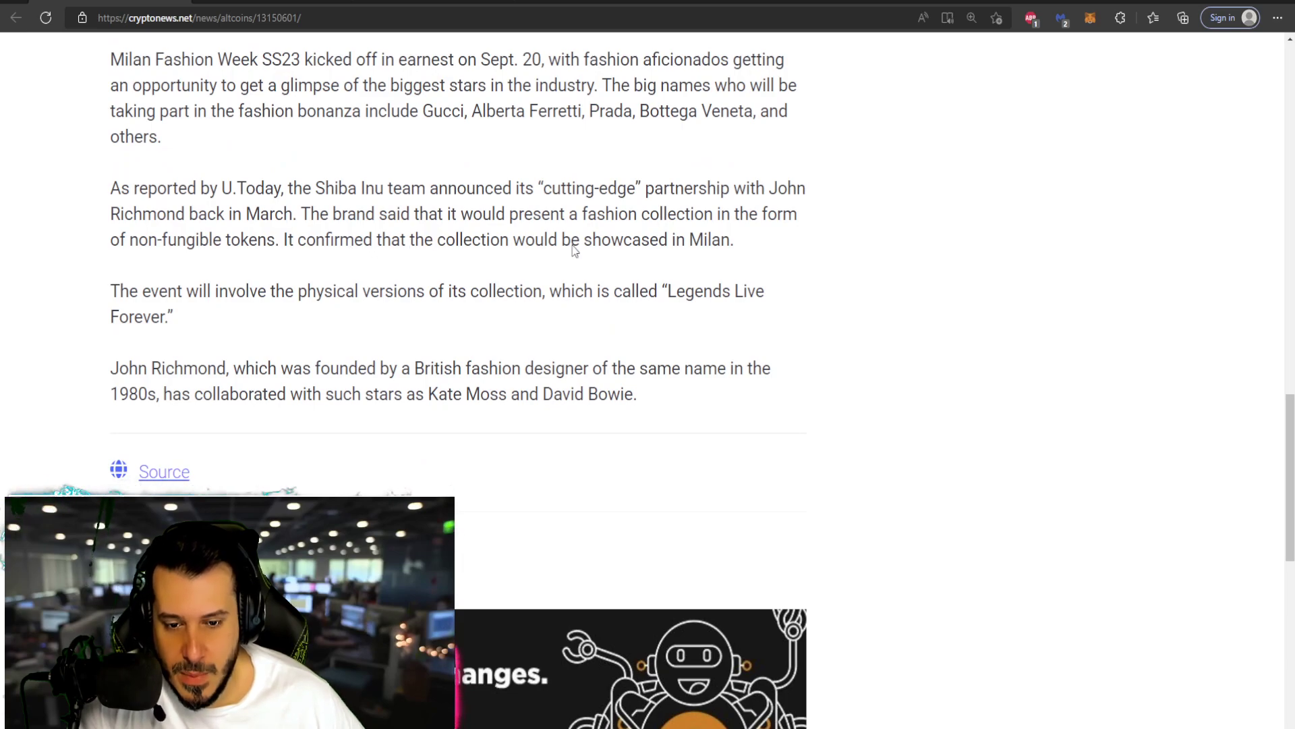
pyautogui.moveTo(653, 263)
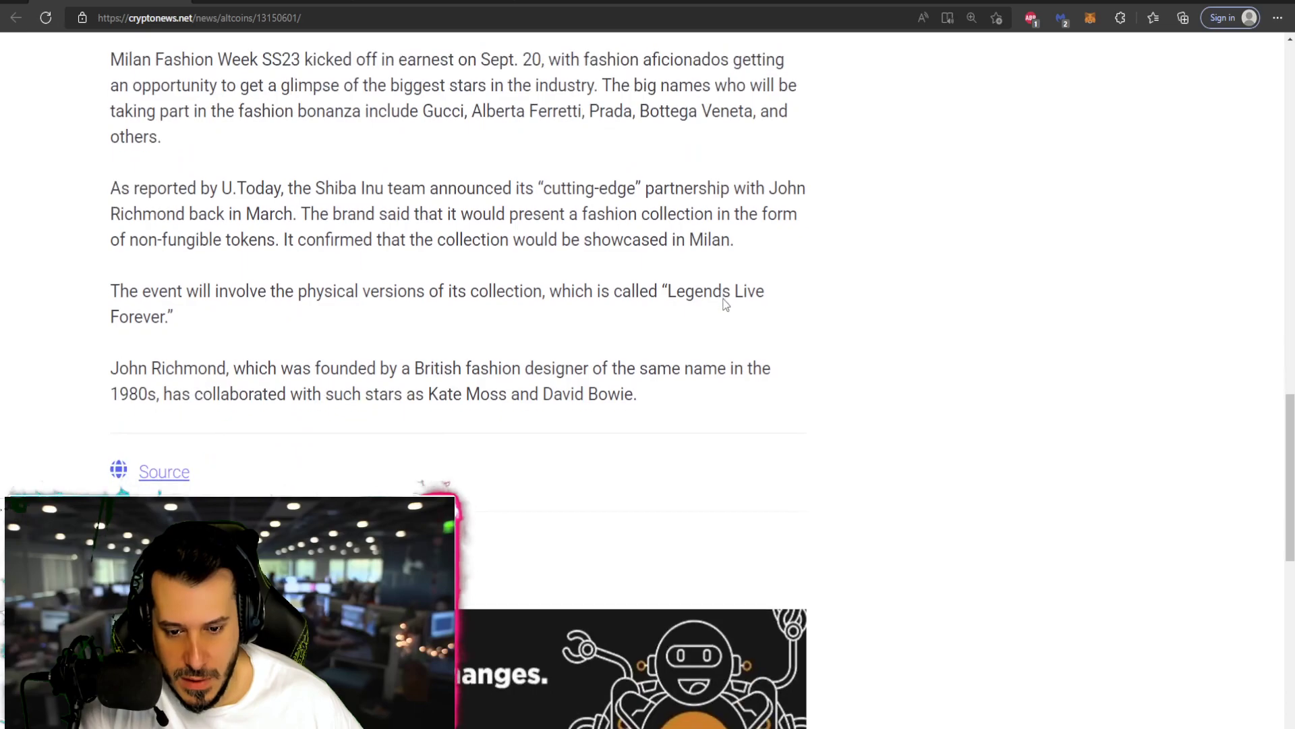
pyautogui.moveTo(904, 411)
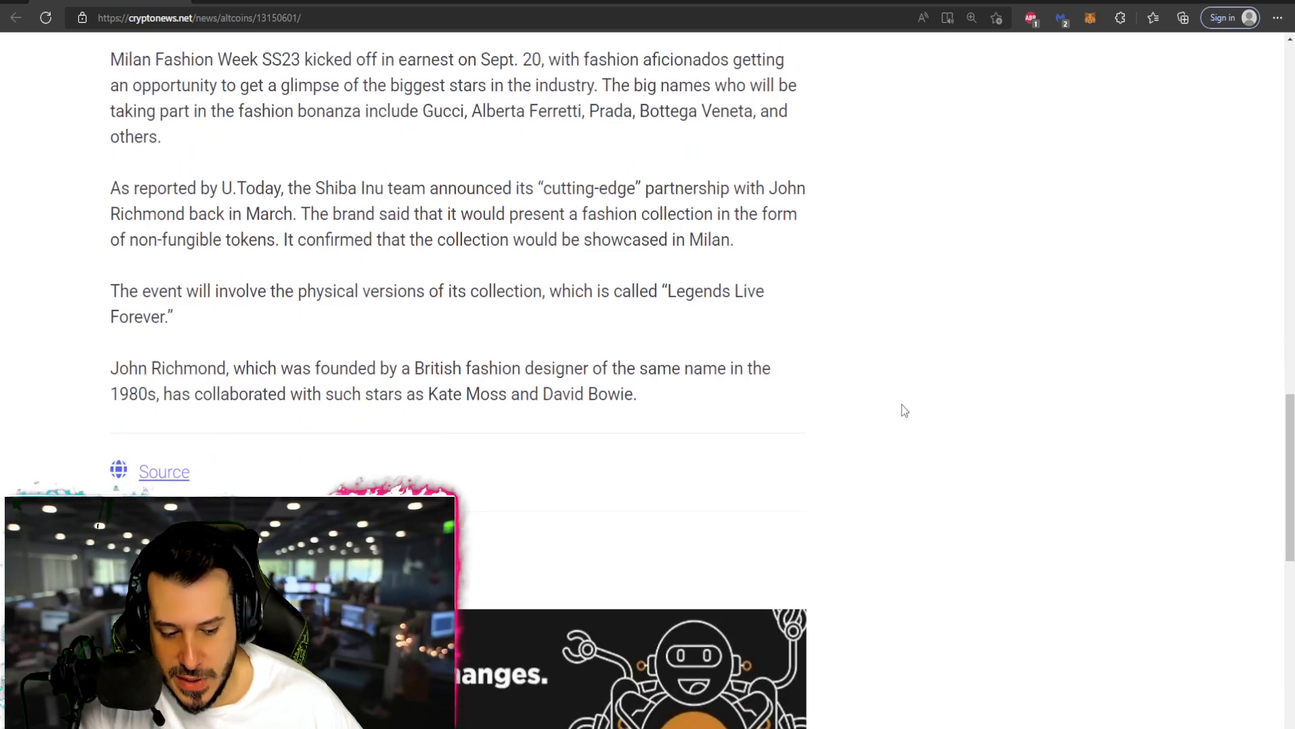
pyautogui.scroll(3)
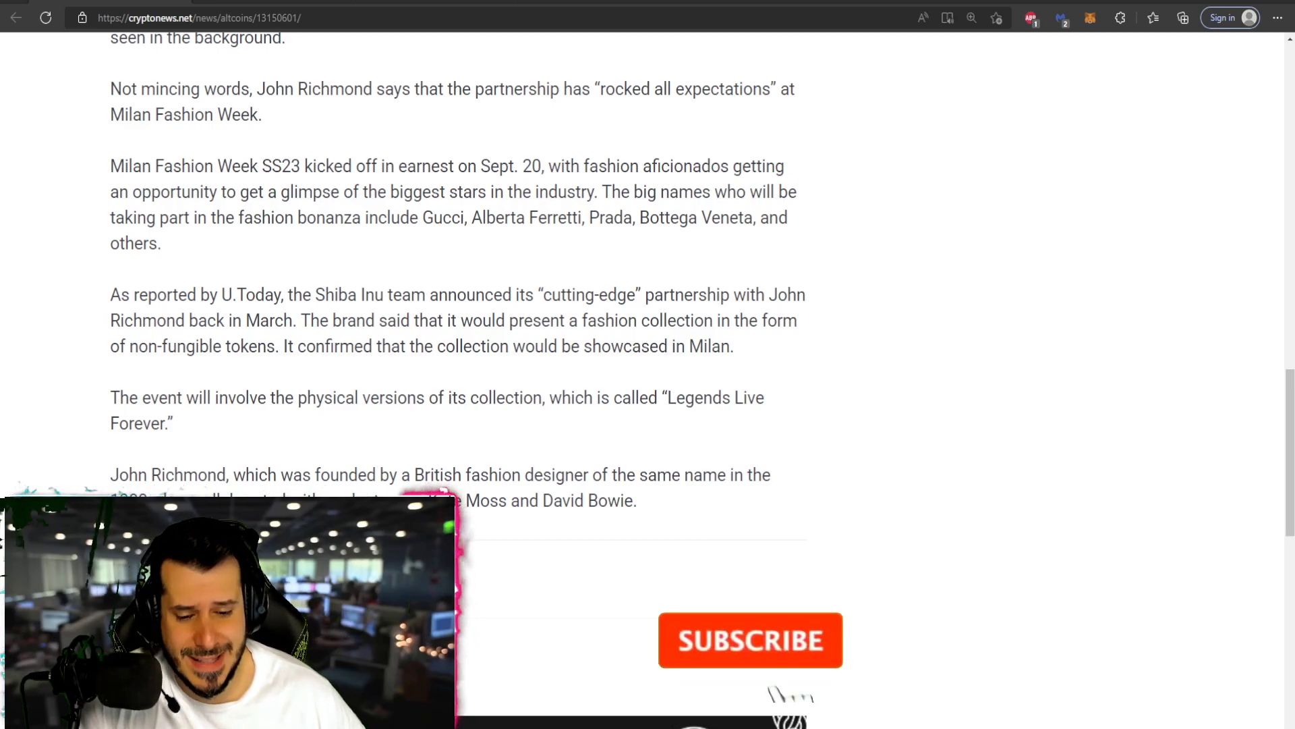
pyautogui.click(750, 639)
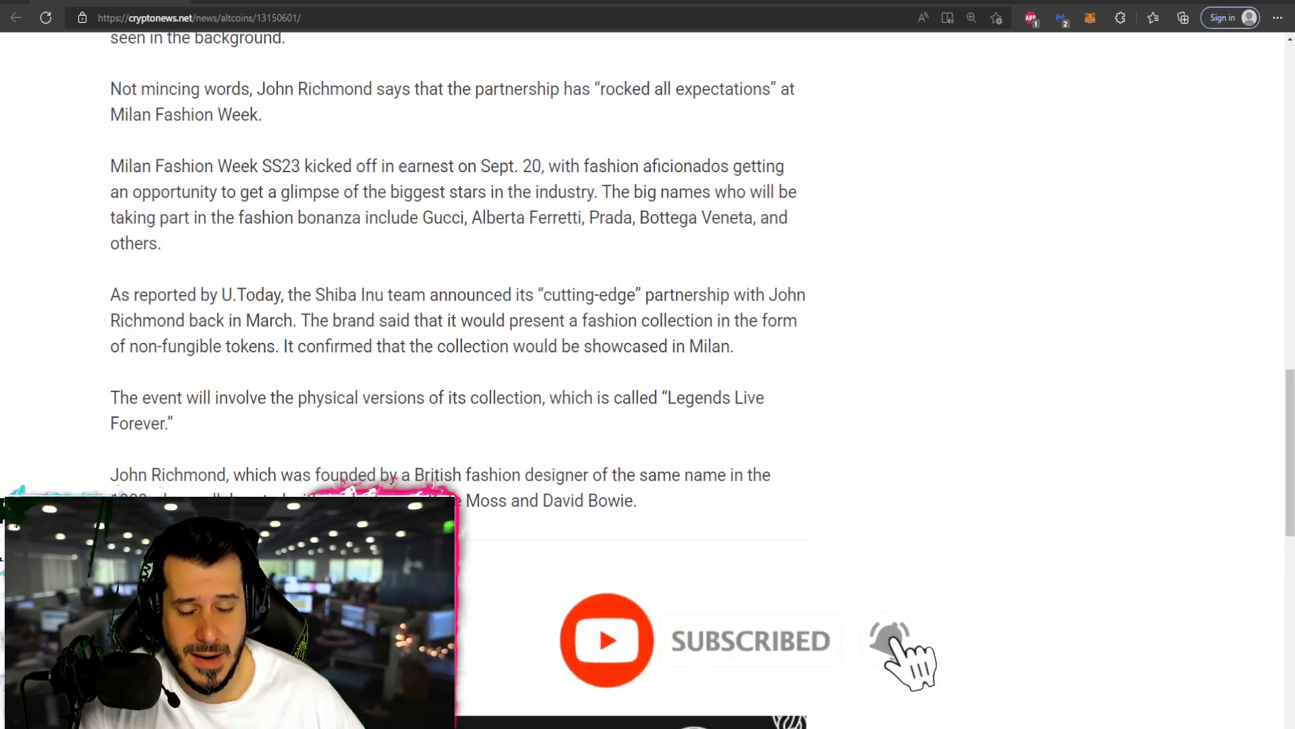